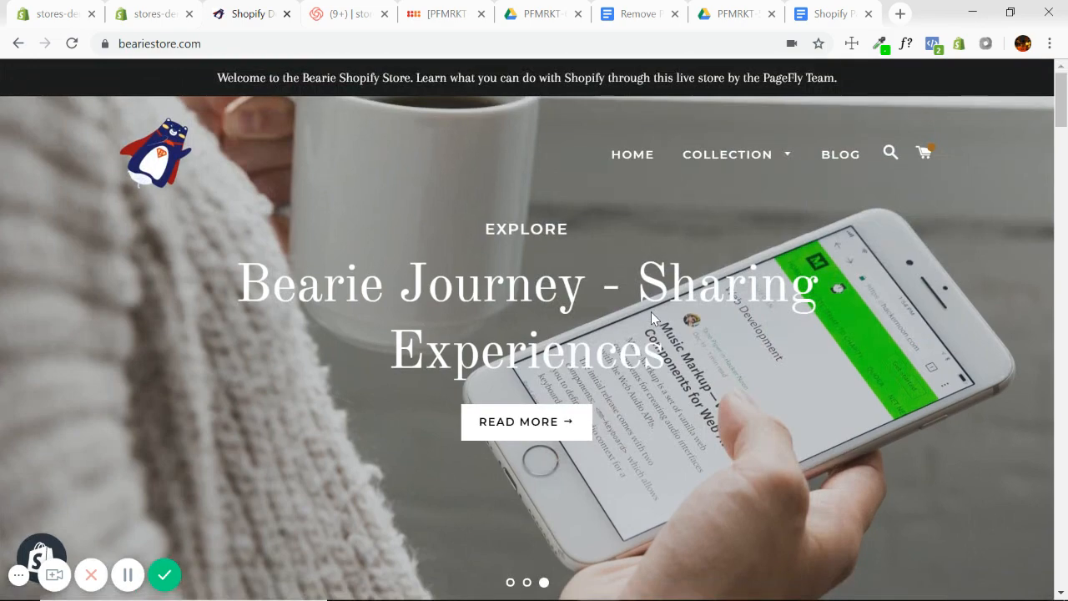
Scroll the Bearie Store homepage down to the footer showing 'Powered by Shopify' under the copyright
scroll("down", 3)
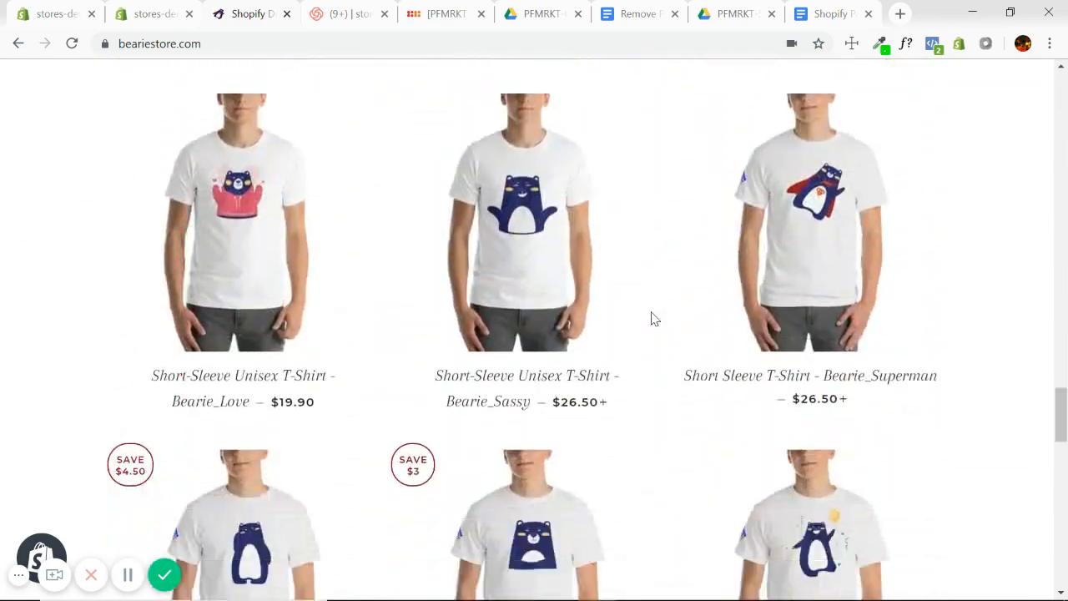
scroll("down", 3)
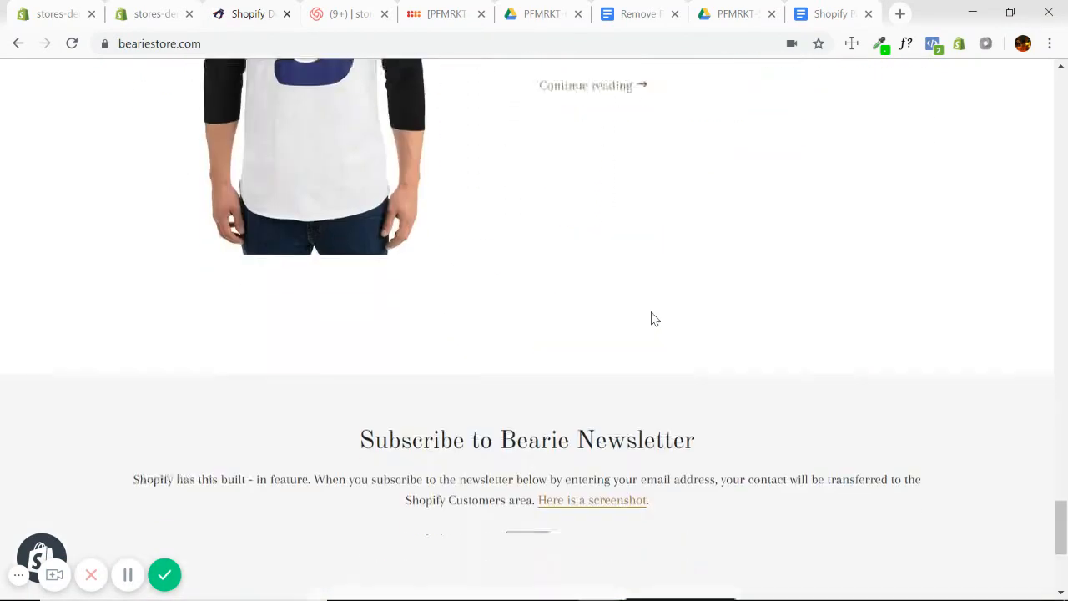
scroll("down", 3)
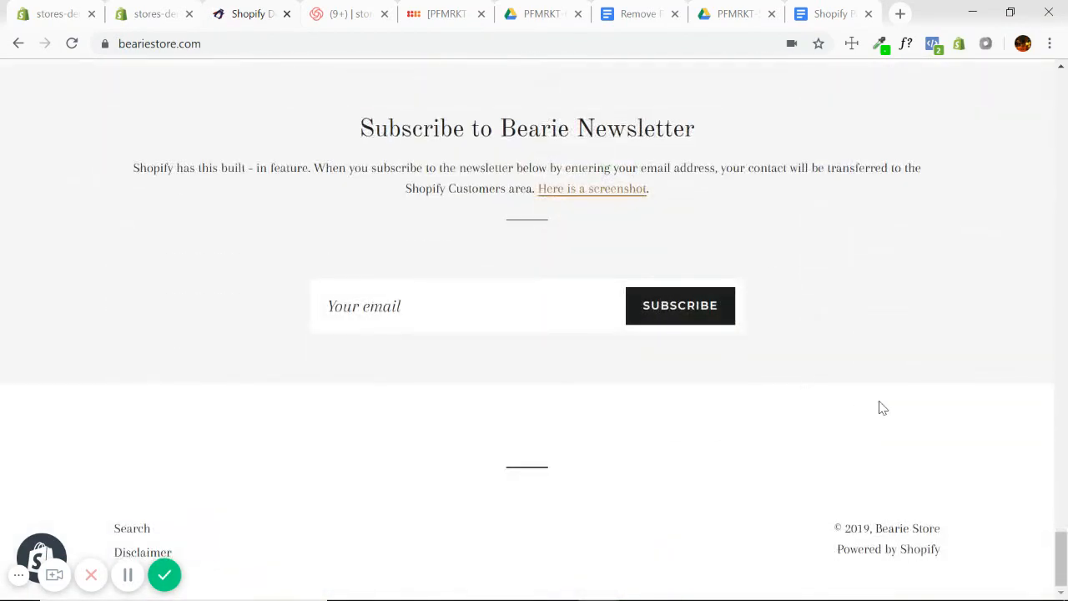
mouse_move(888, 547)
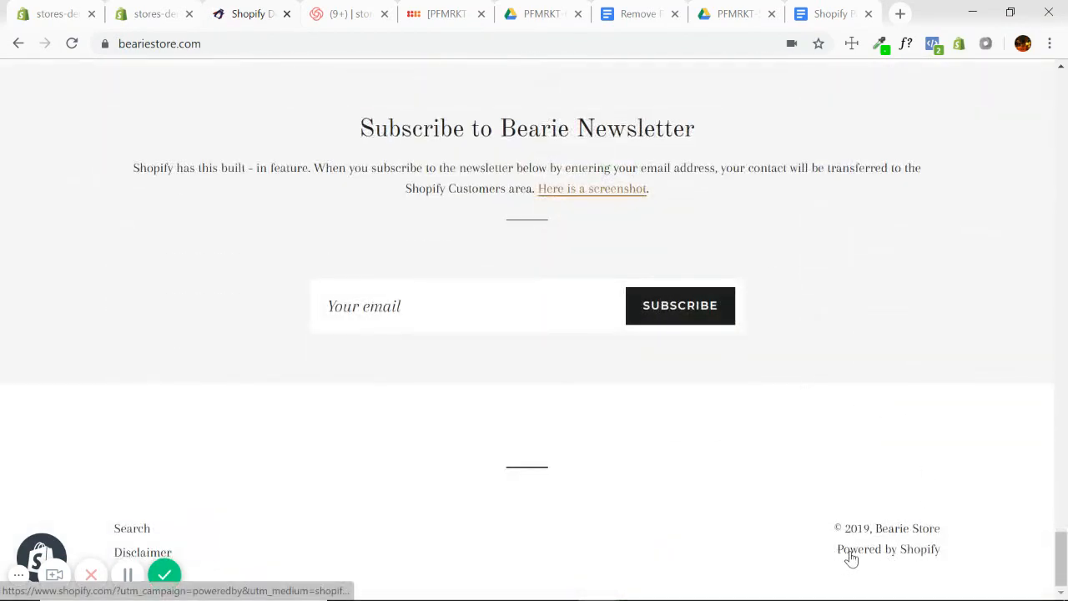
mouse_move(871, 561)
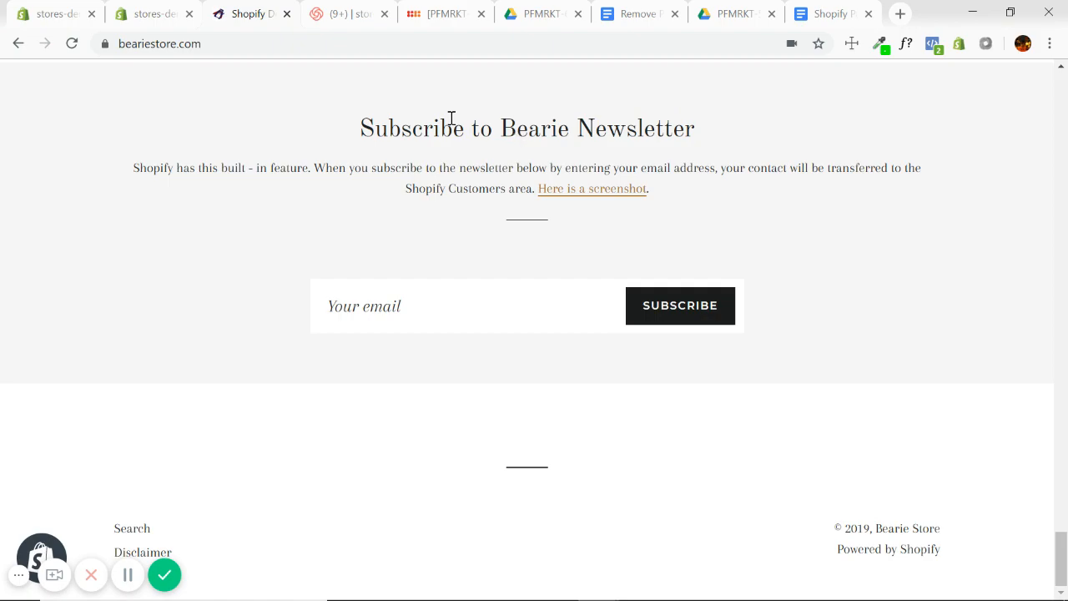
mouse_move(878, 554)
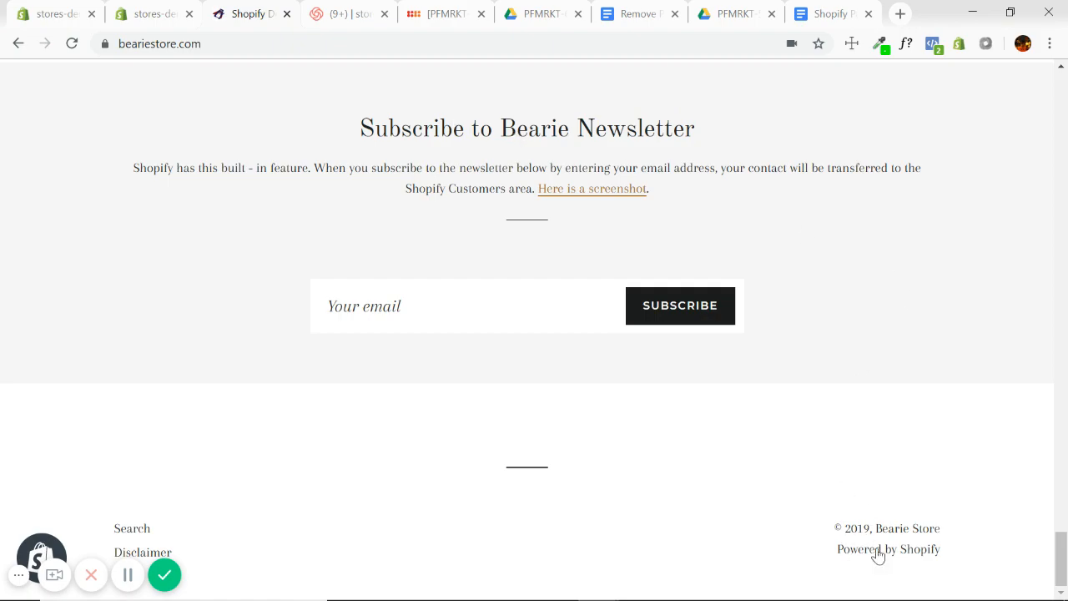
scroll("up", 3)
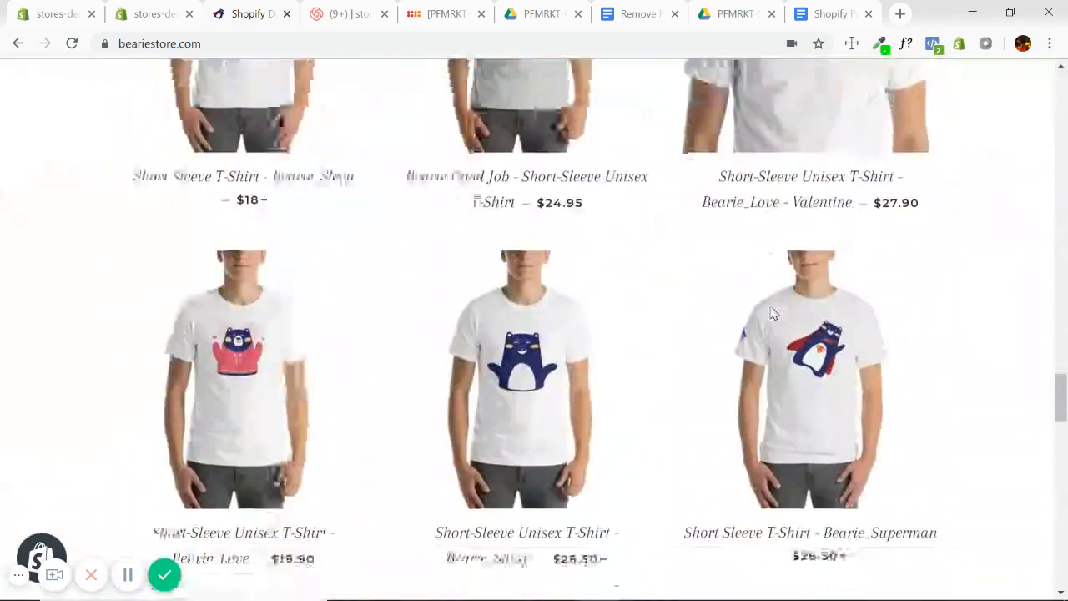
scroll("down", 3)
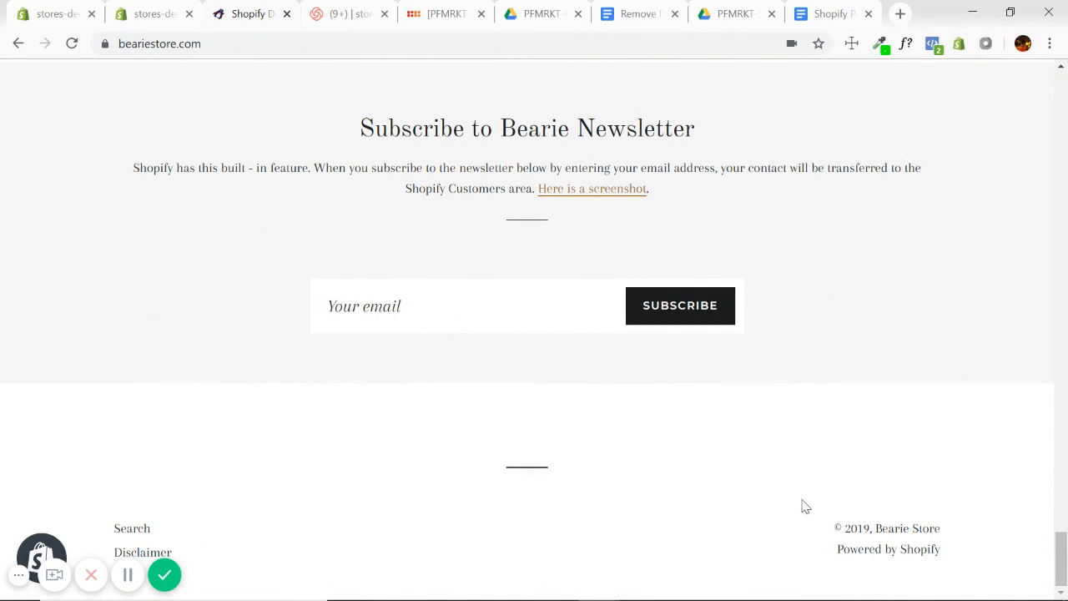
mouse_move(738, 385)
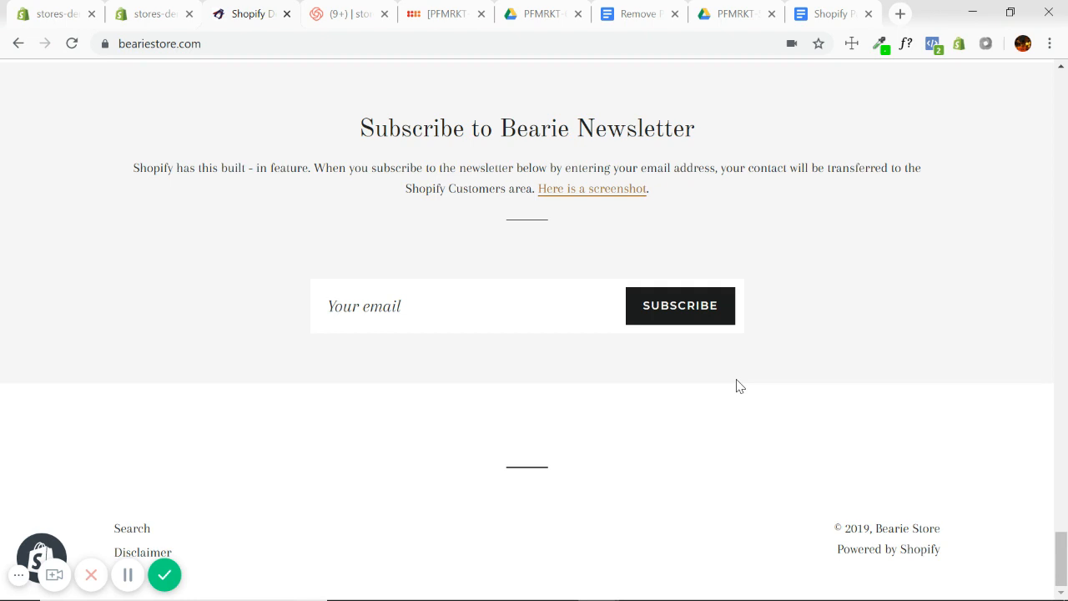
mouse_move(868, 557)
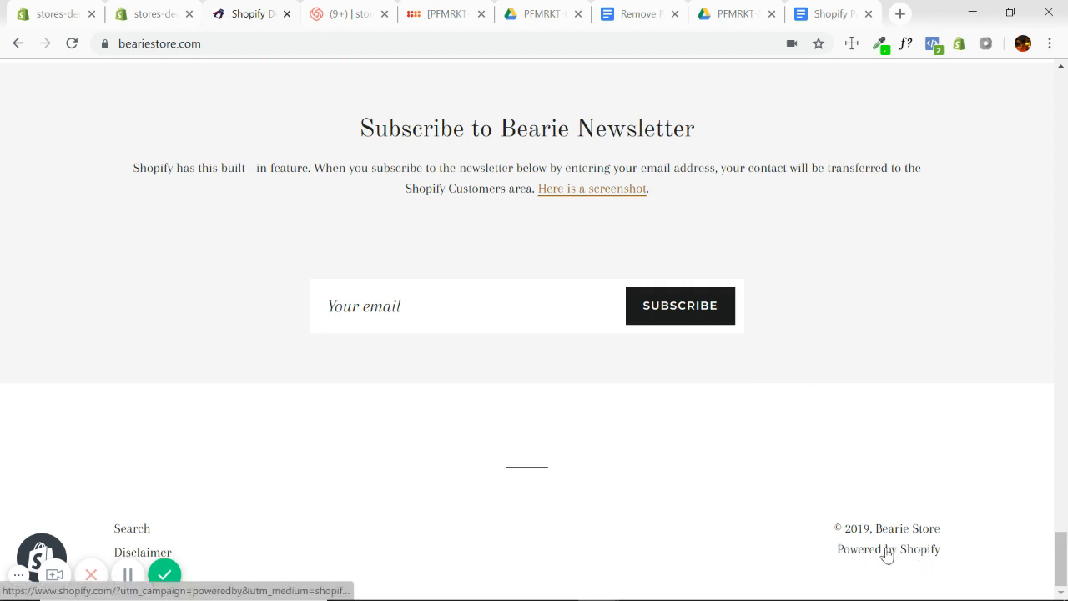
mouse_move(835, 316)
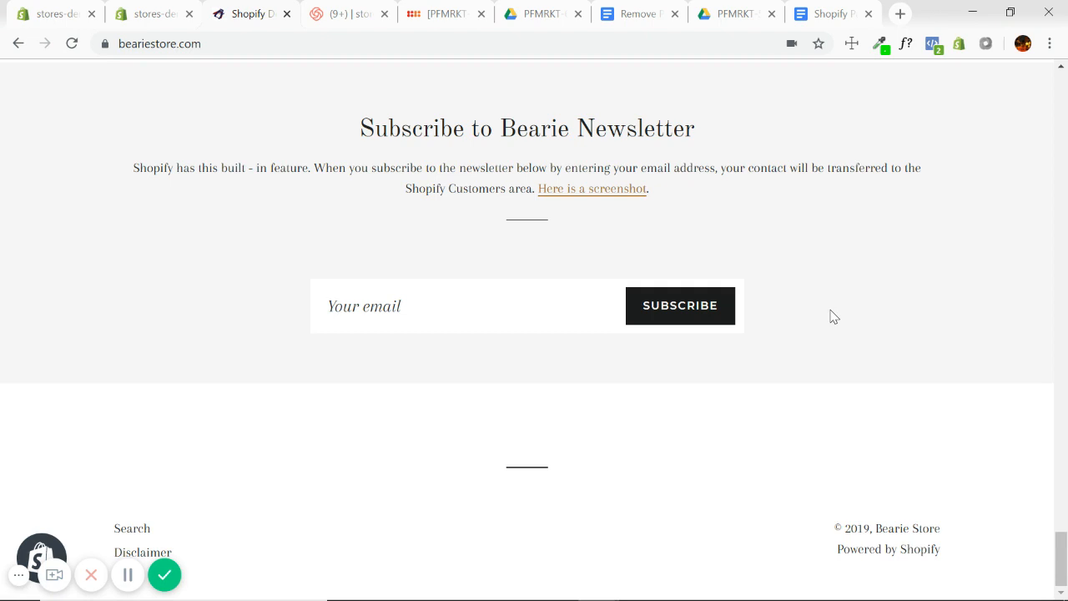
mouse_move(858, 263)
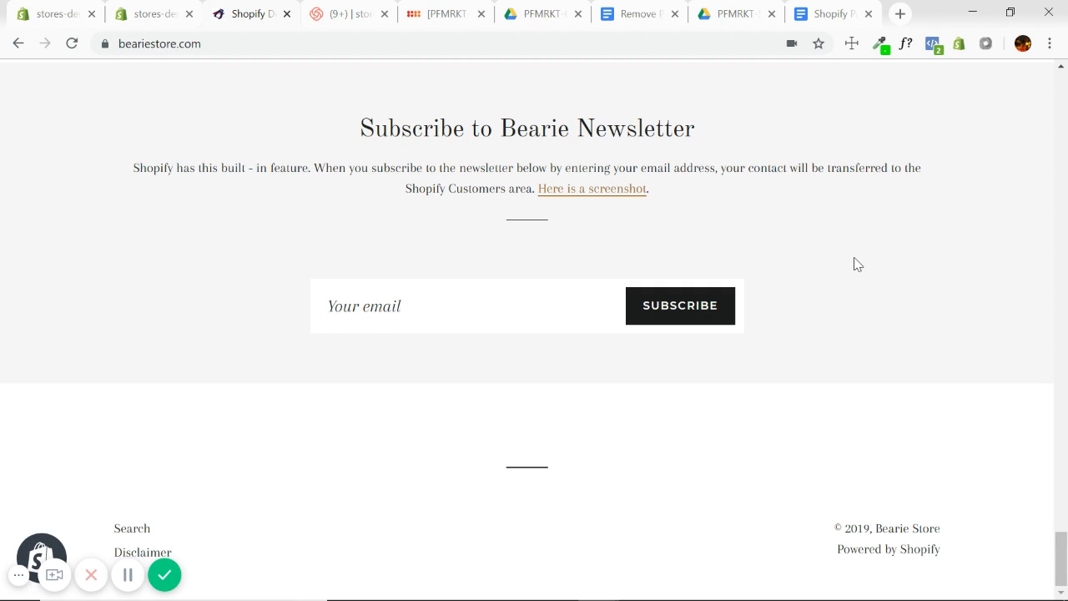
mouse_move(624, 360)
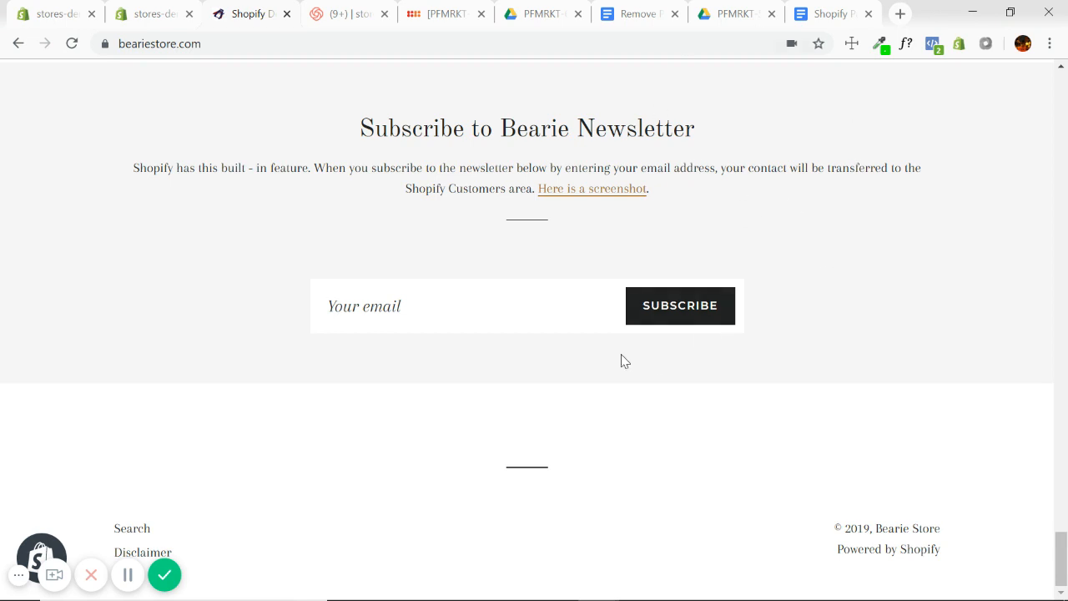
mouse_move(176, 280)
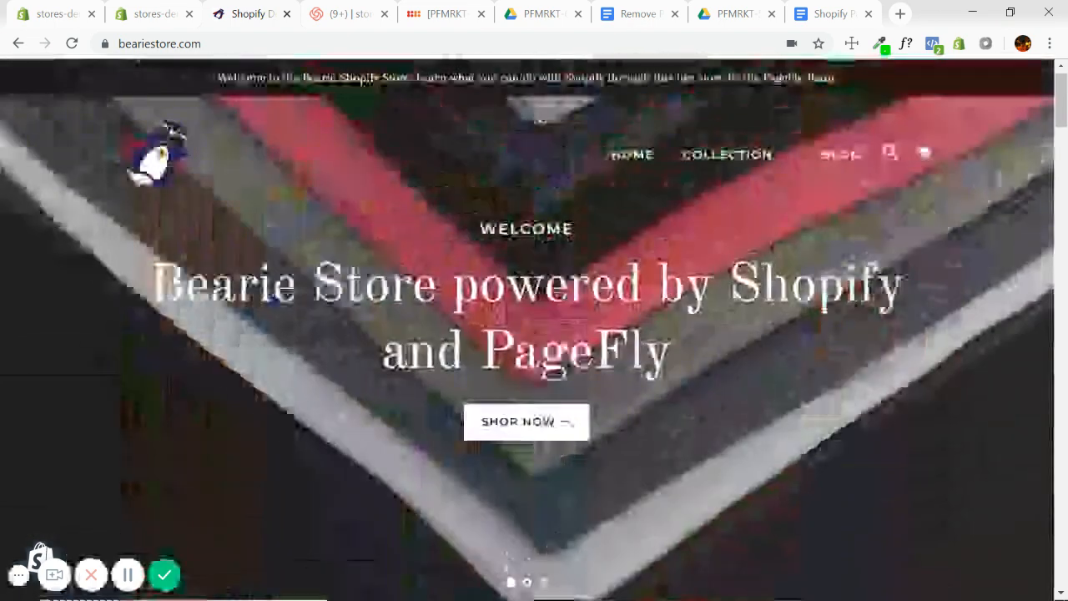
scroll("down", 3)
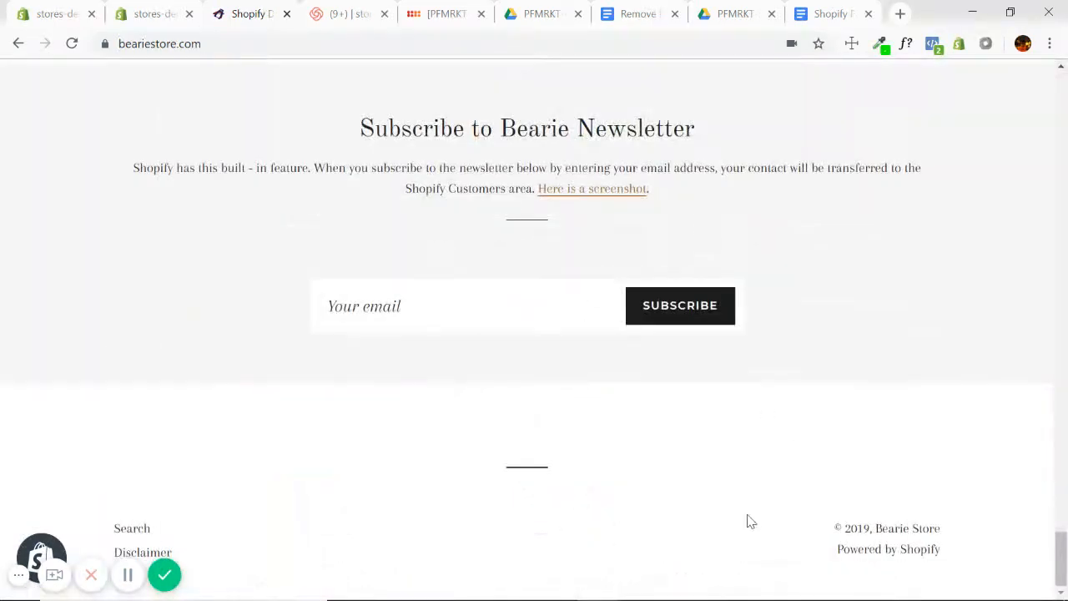
mouse_move(334, 389)
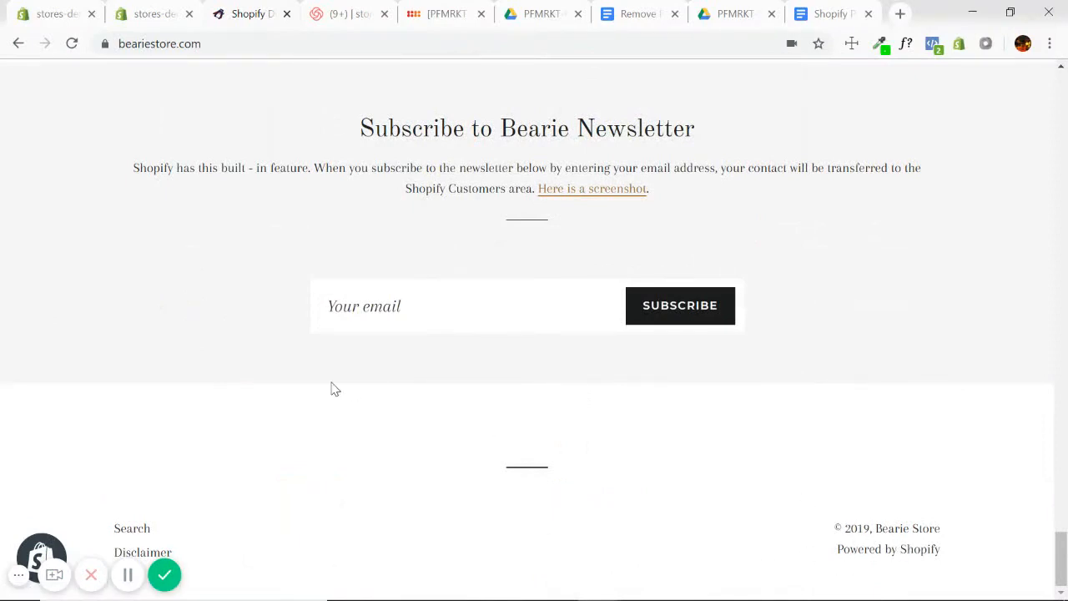
mouse_move(374, 426)
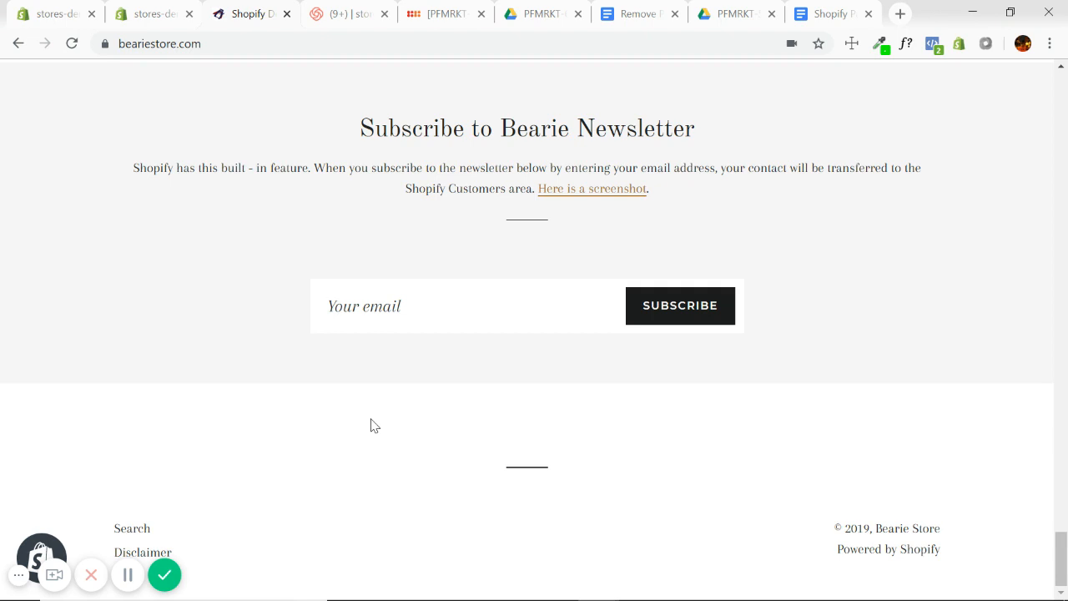
mouse_move(386, 155)
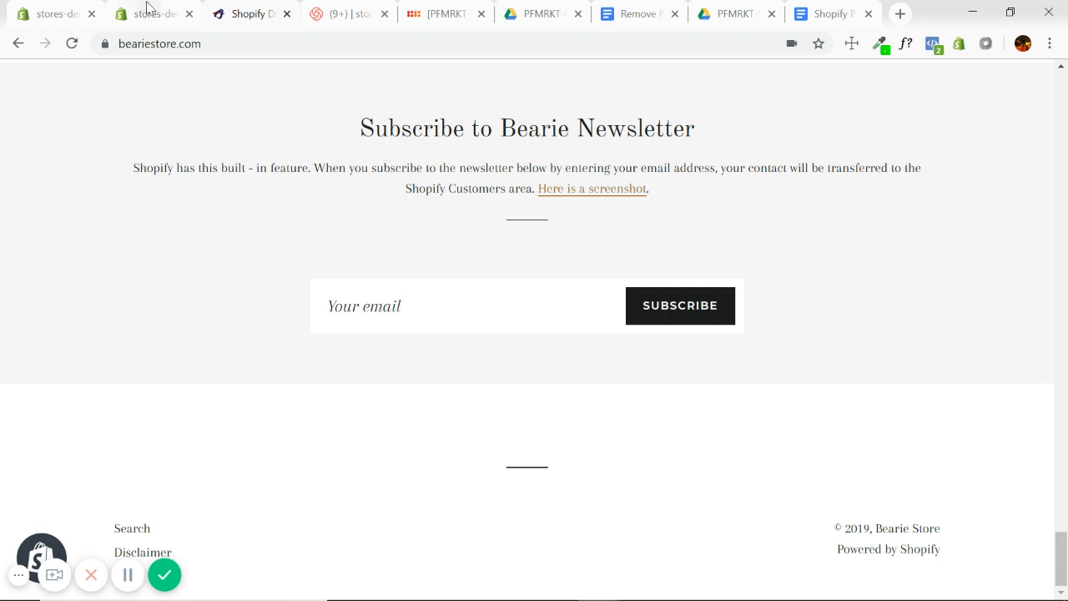
Show the Actions list for the live Brooklyn theme on the admin Themes page
left_click(151, 14)
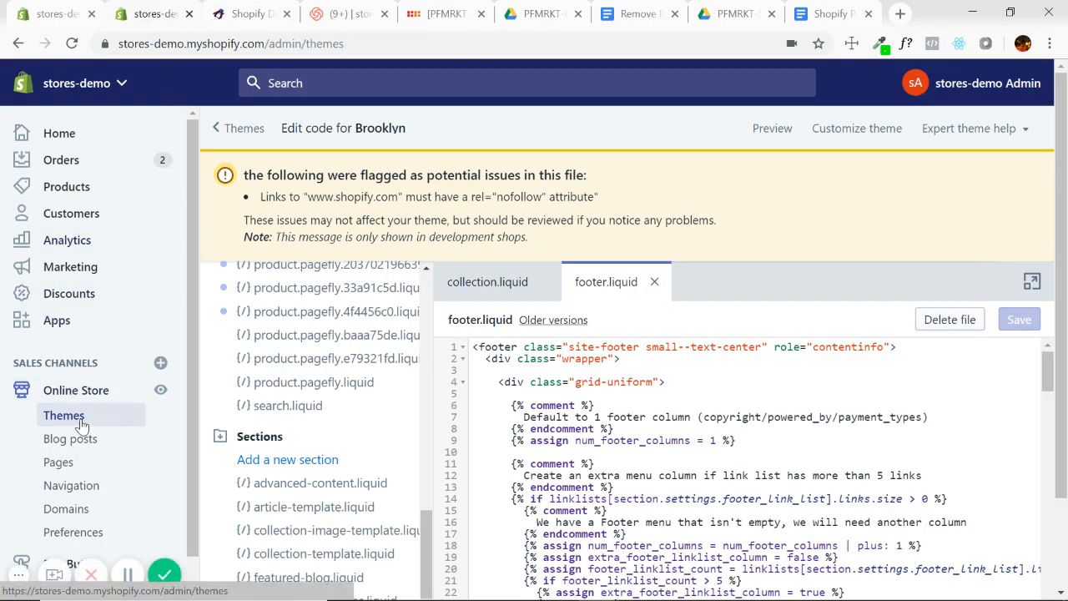
left_click(64, 414)
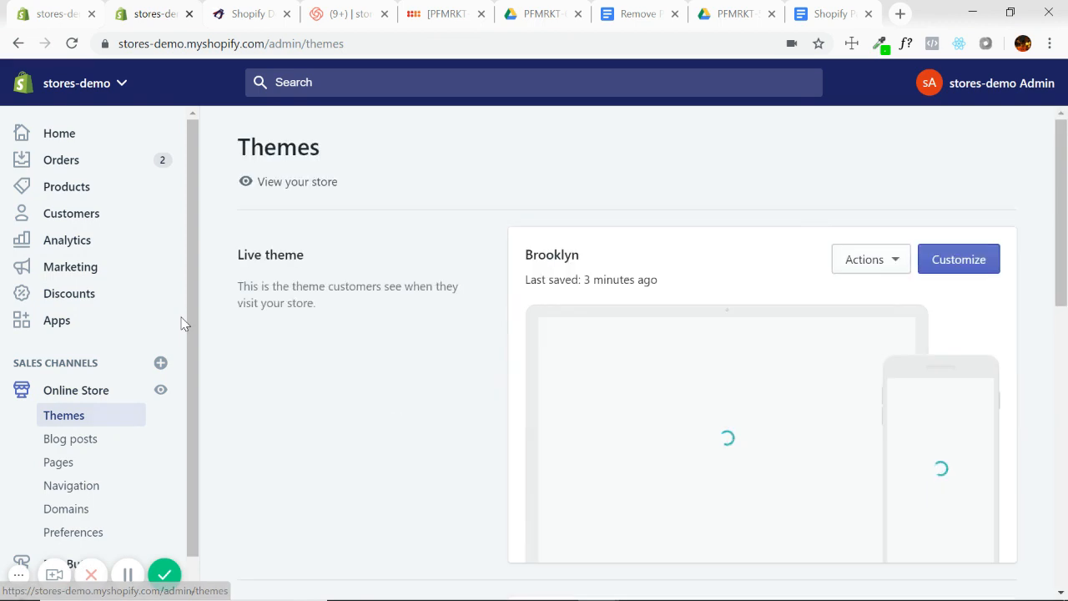
mouse_move(220, 222)
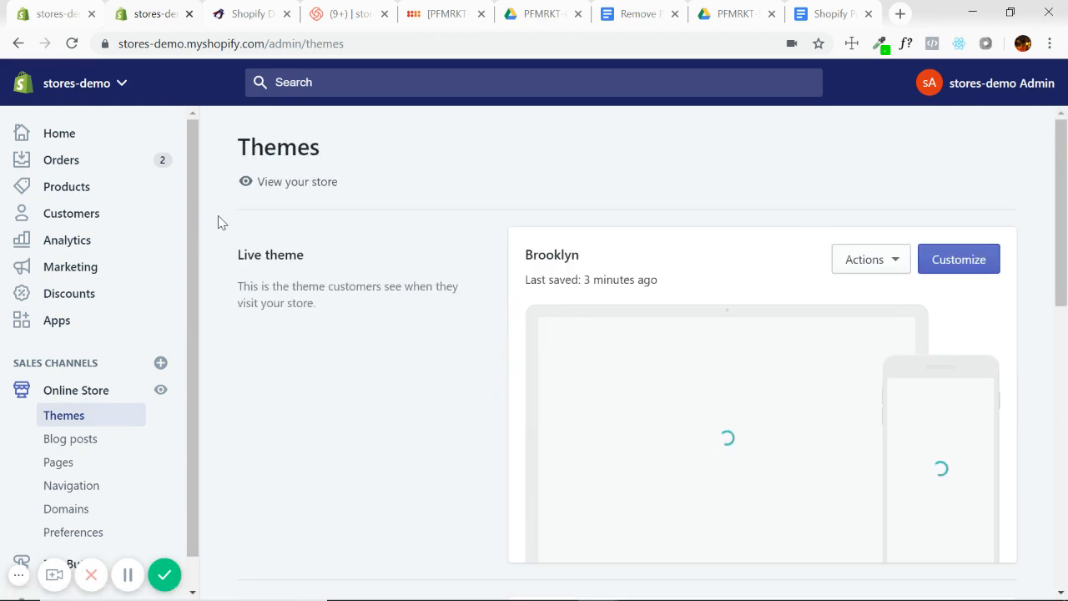
mouse_move(70, 427)
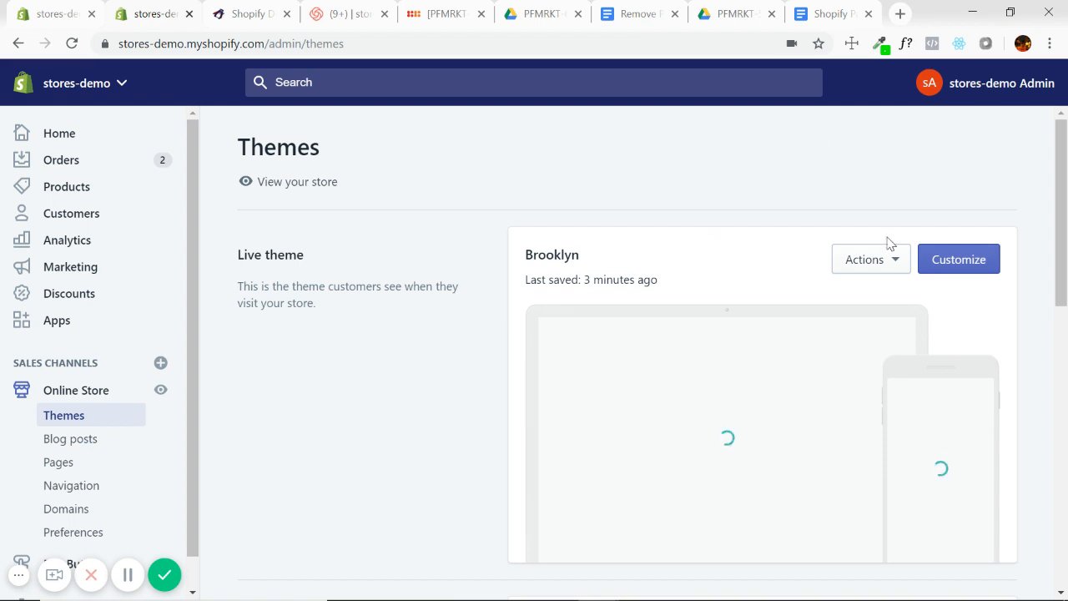
left_click(871, 258)
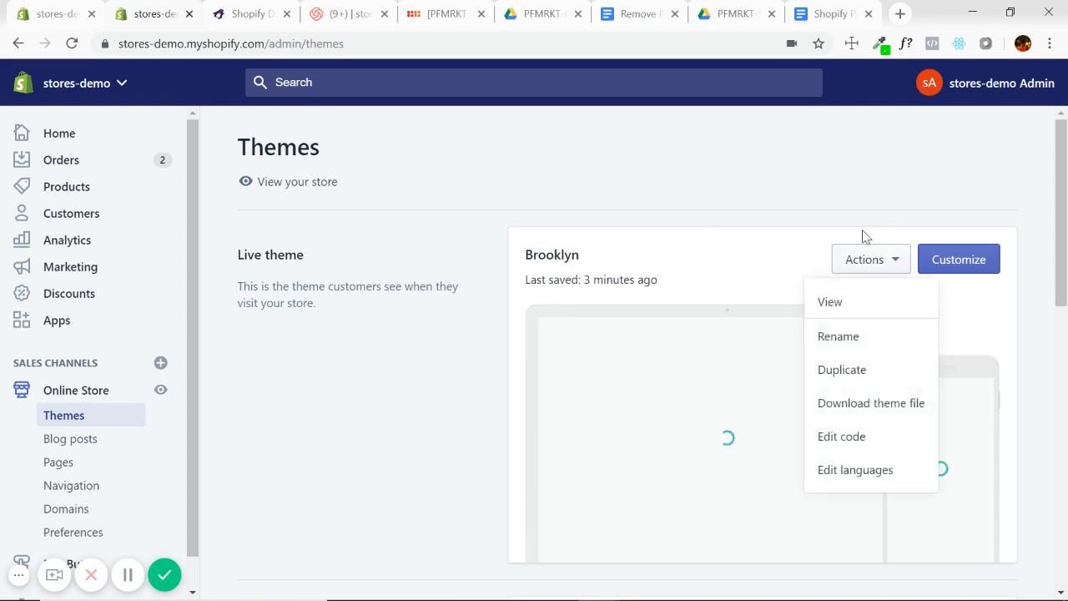
mouse_move(888, 442)
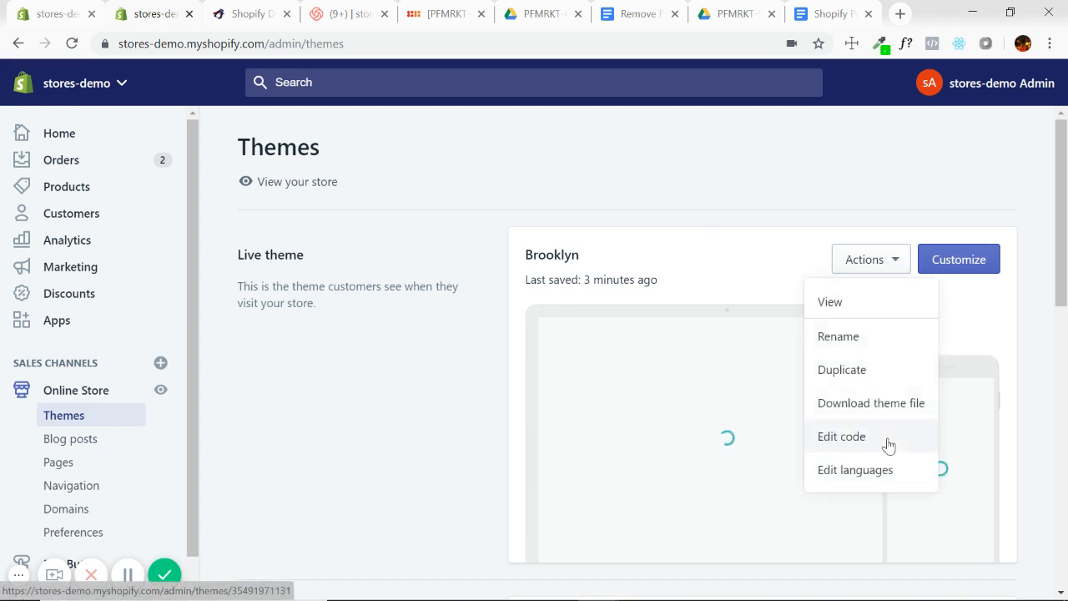
Search the Brooklyn theme's language translations for 'powered'
left_click(854, 469)
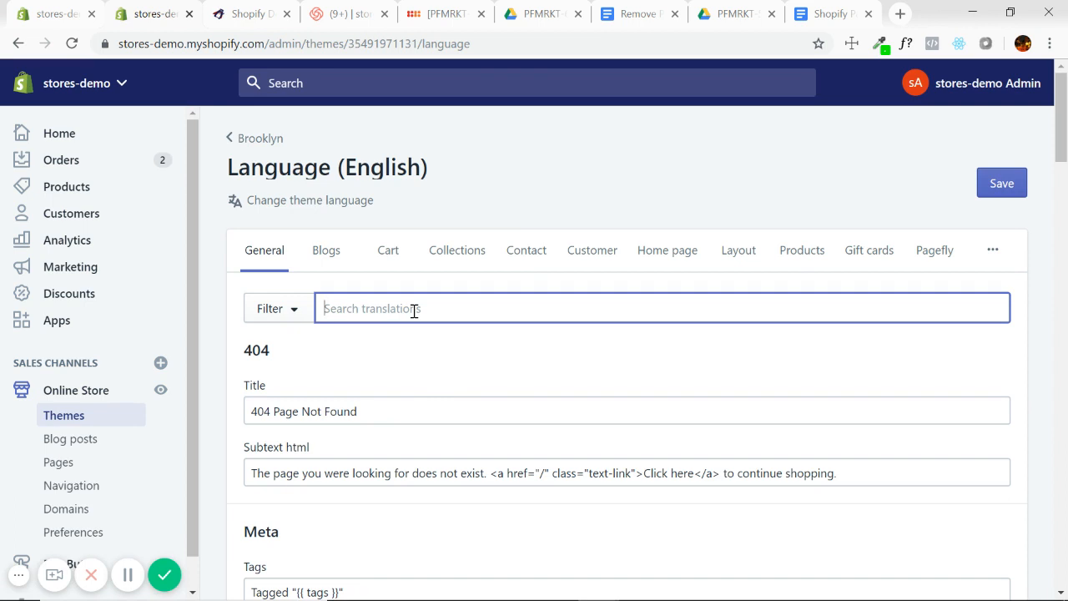
type("powered")
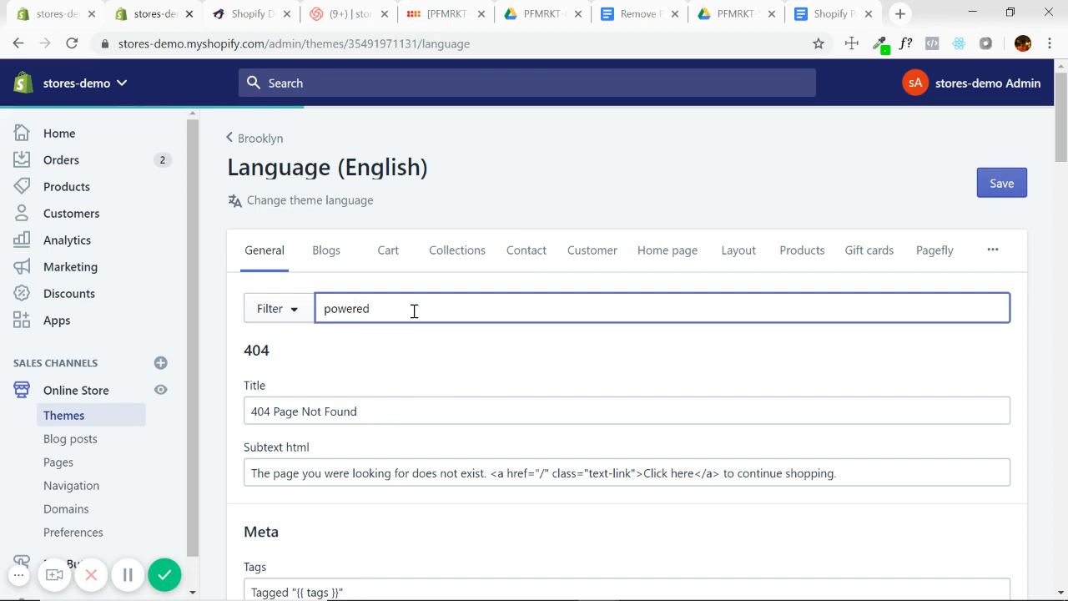
key("Return")
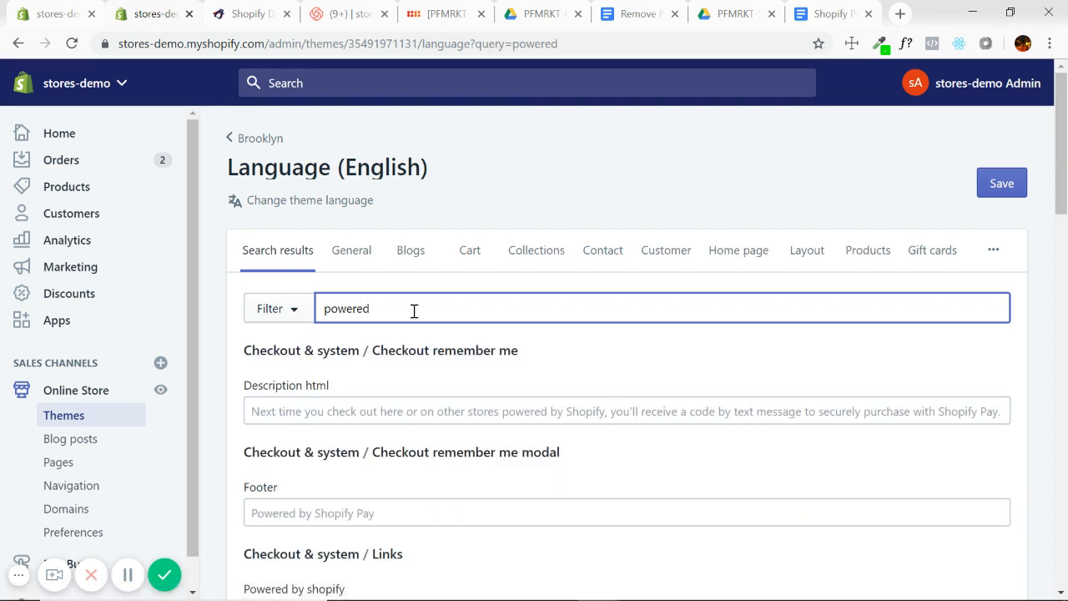
Clear the 'Powered by shopify' text under Checkout & system / Links and save the languages
scroll("down", 3)
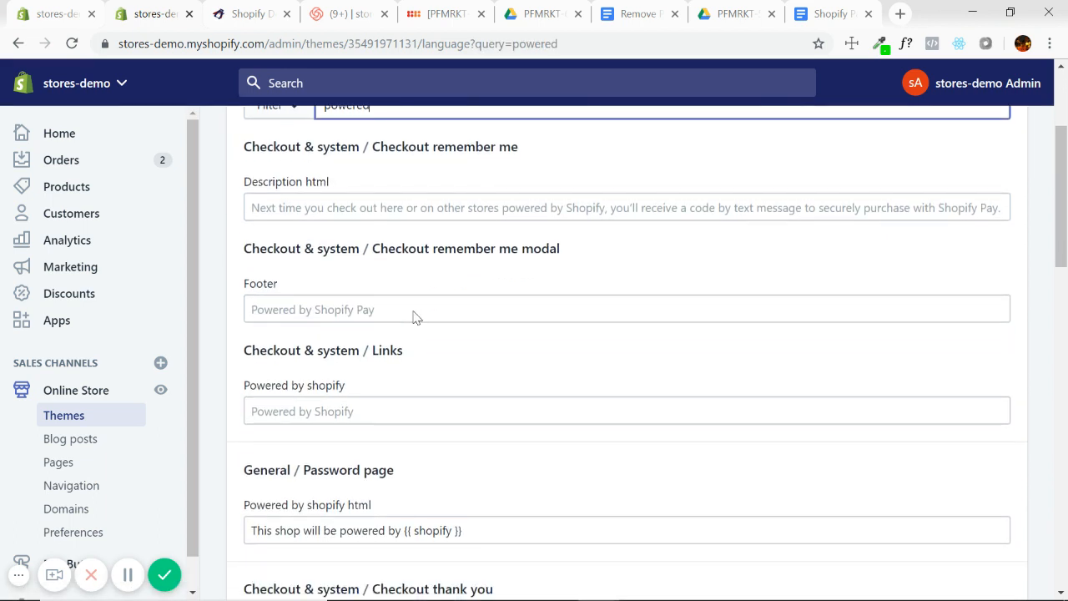
scroll("down", 3)
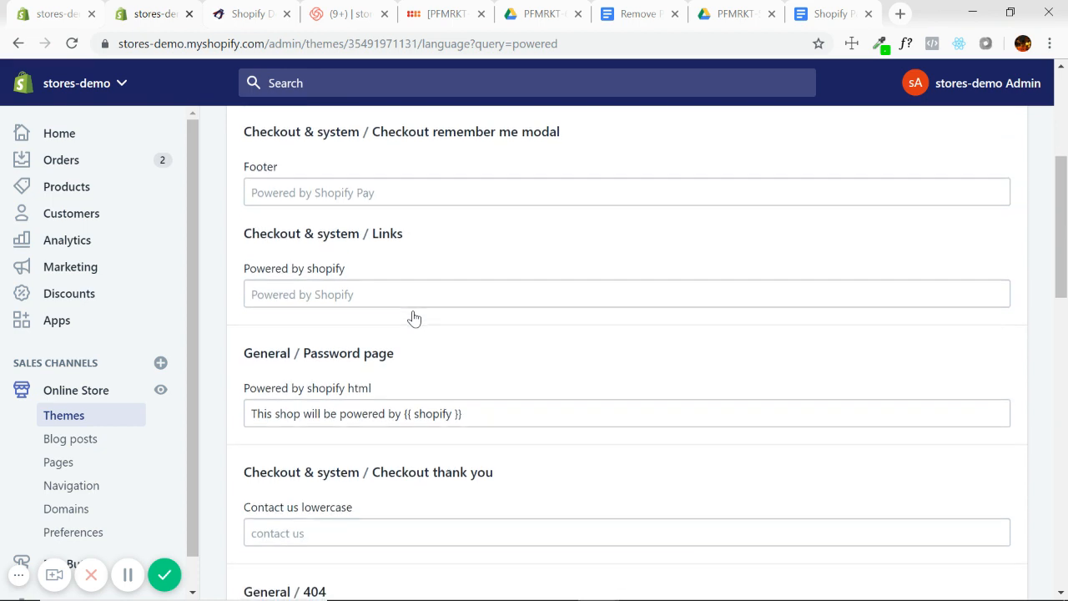
mouse_move(308, 281)
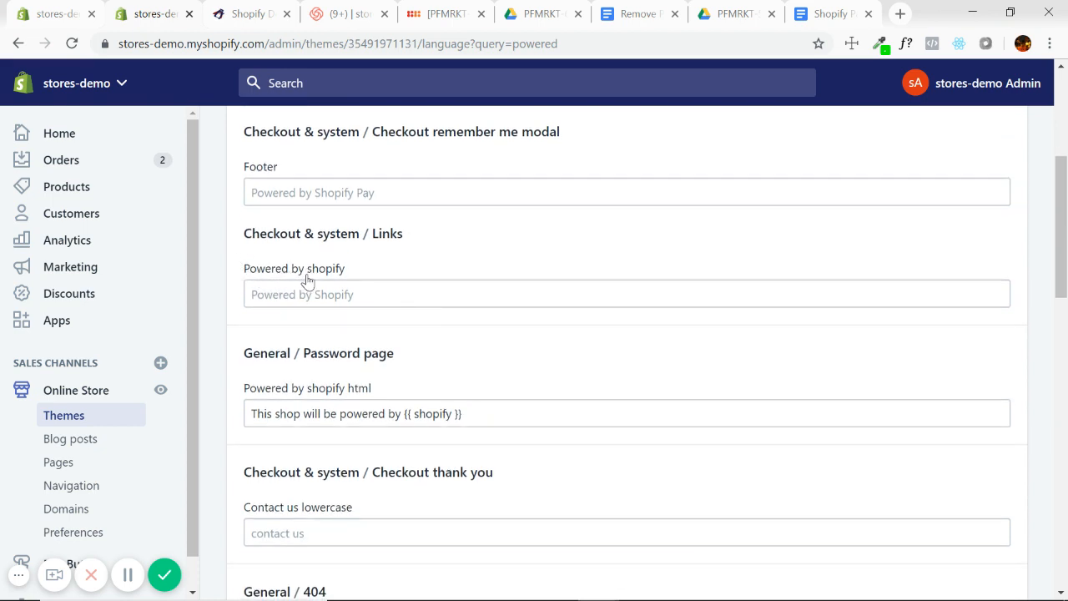
mouse_move(271, 393)
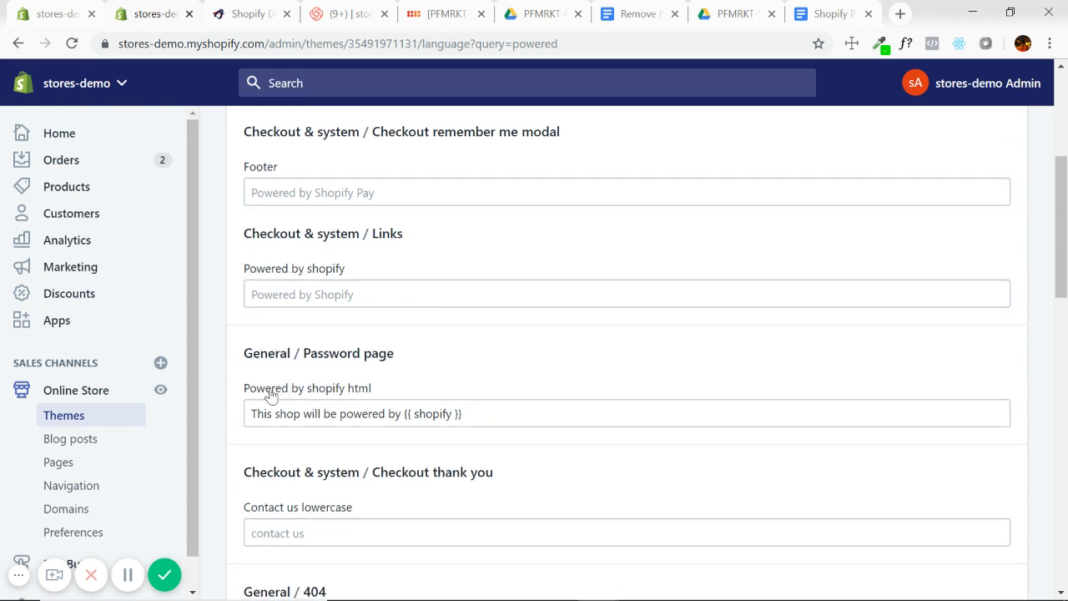
mouse_move(371, 370)
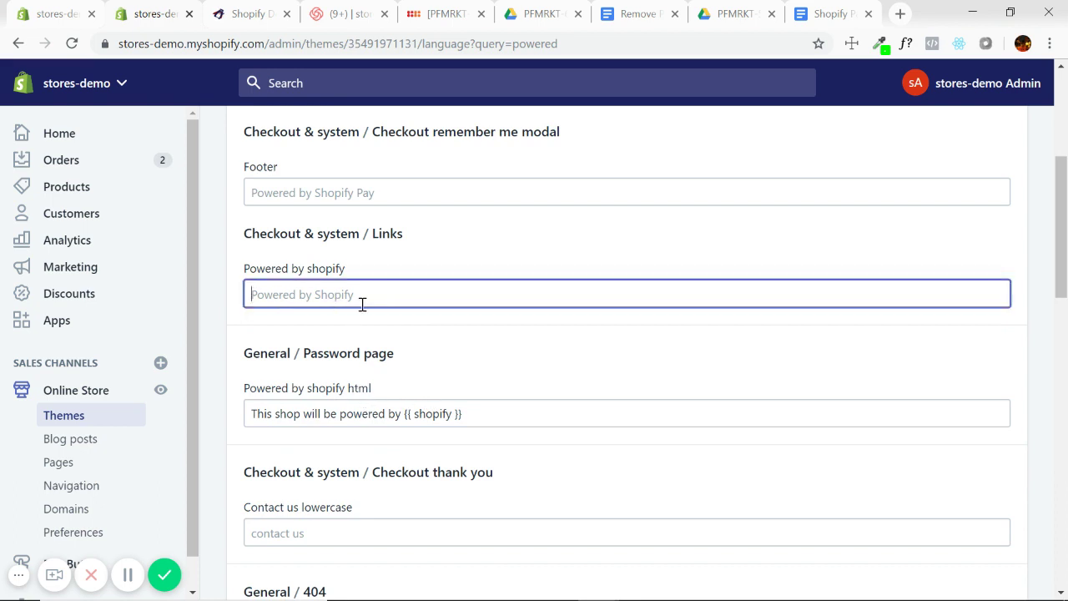
mouse_move(381, 294)
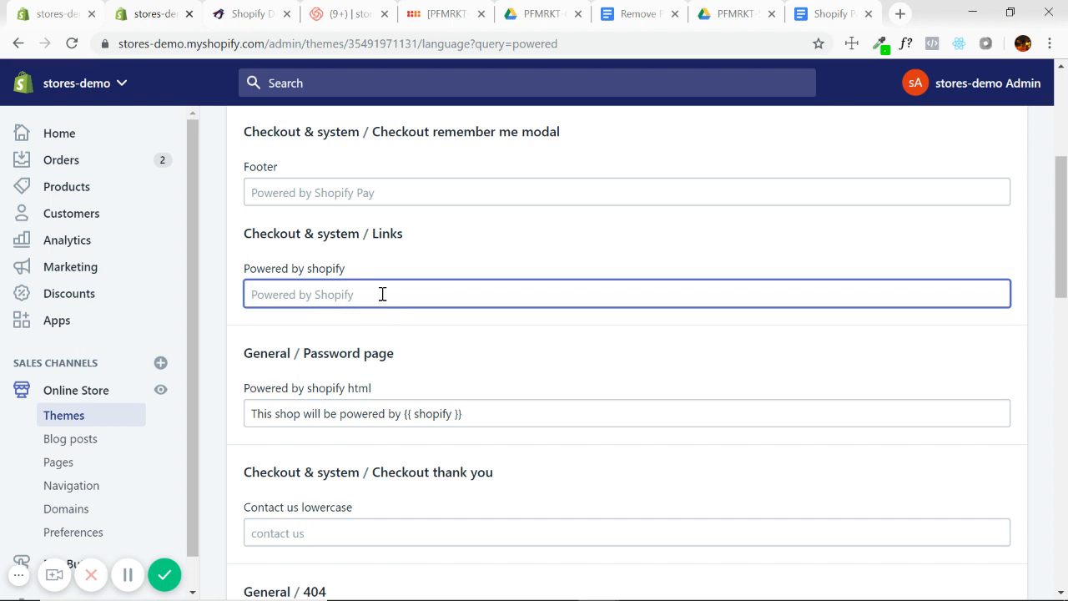
key("ctrl+a")
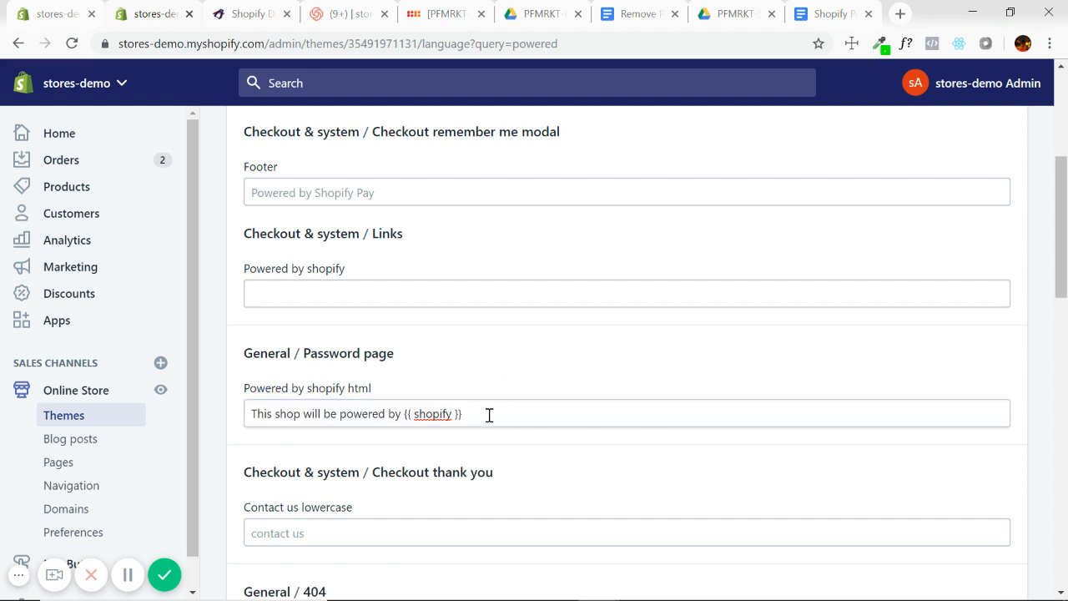
scroll("up", 3)
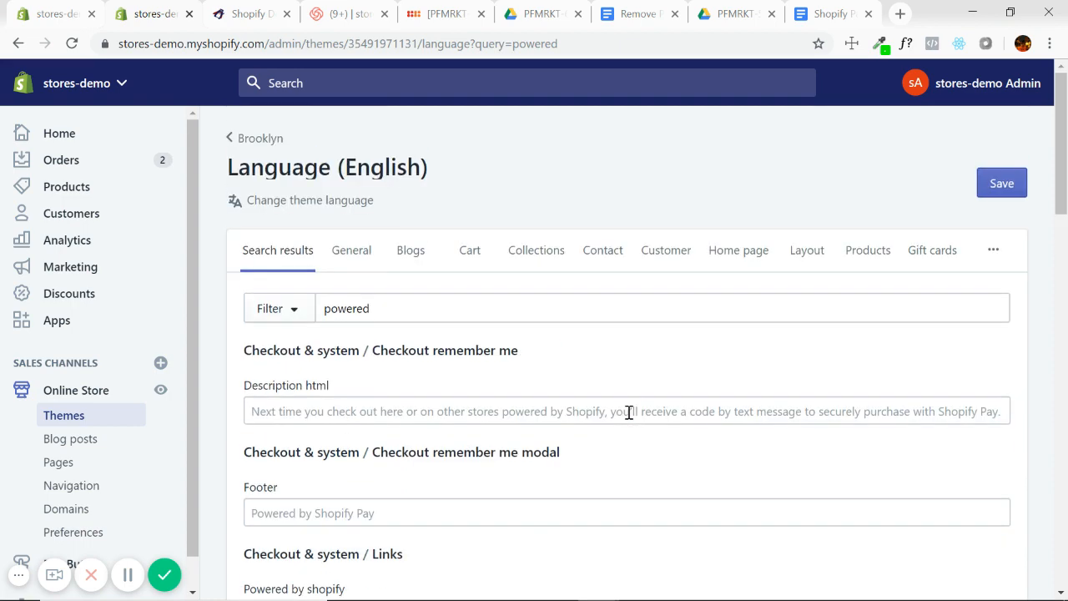
scroll("down", 3)
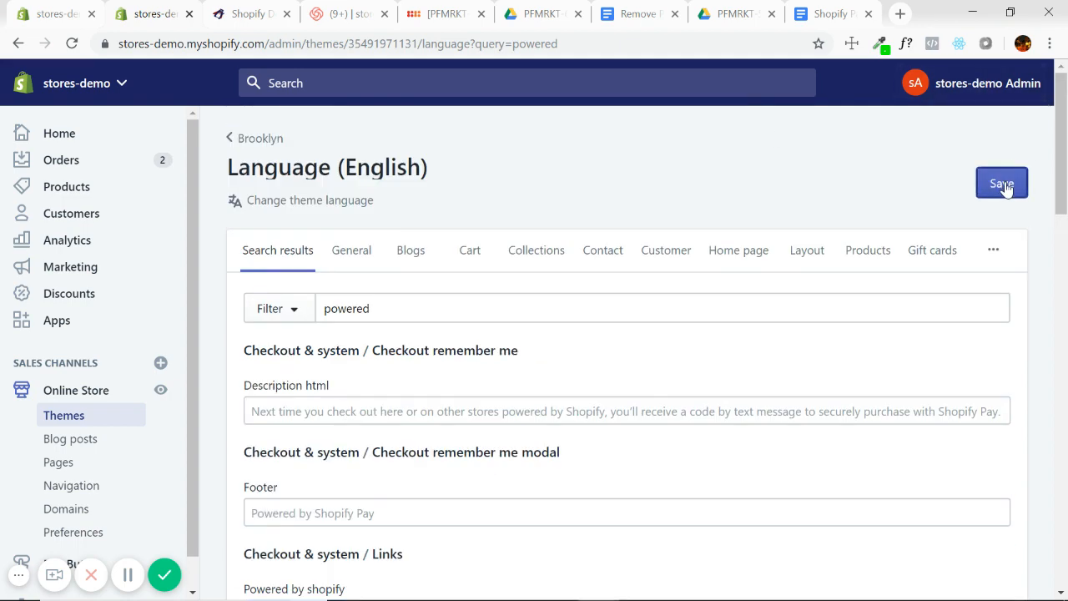
left_click(1002, 182)
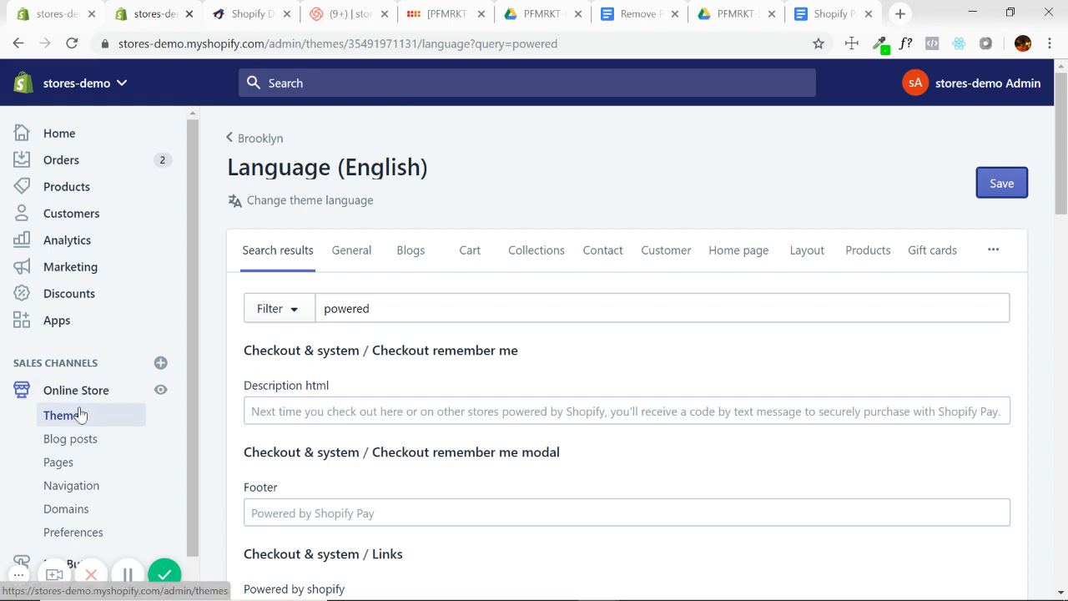
Launch Edit code for Brooklyn from Themes, then view the storefront footer still showing the credit
left_click(64, 414)
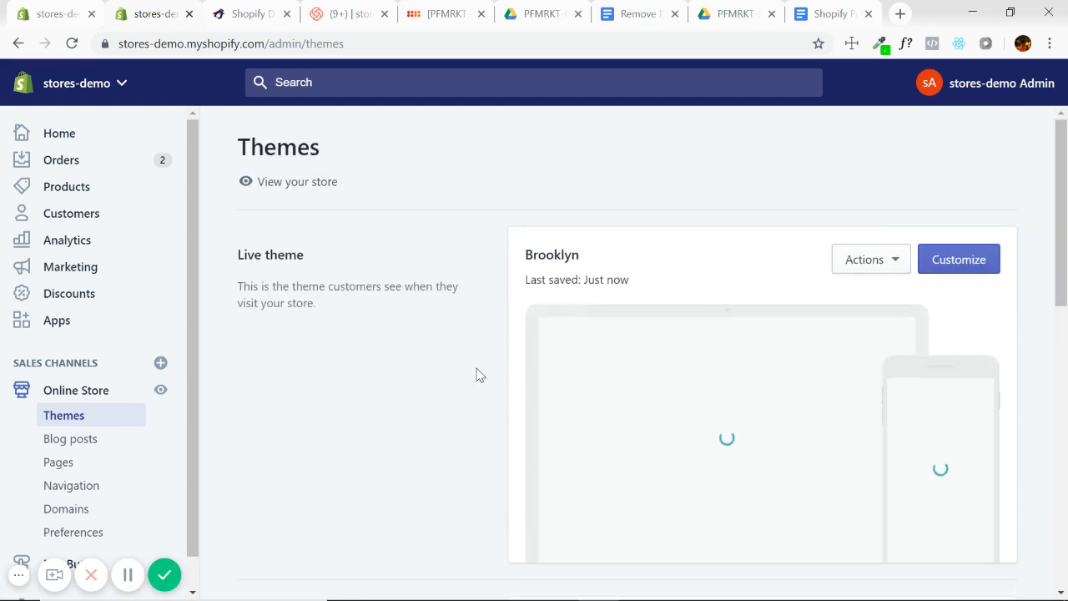
mouse_move(859, 184)
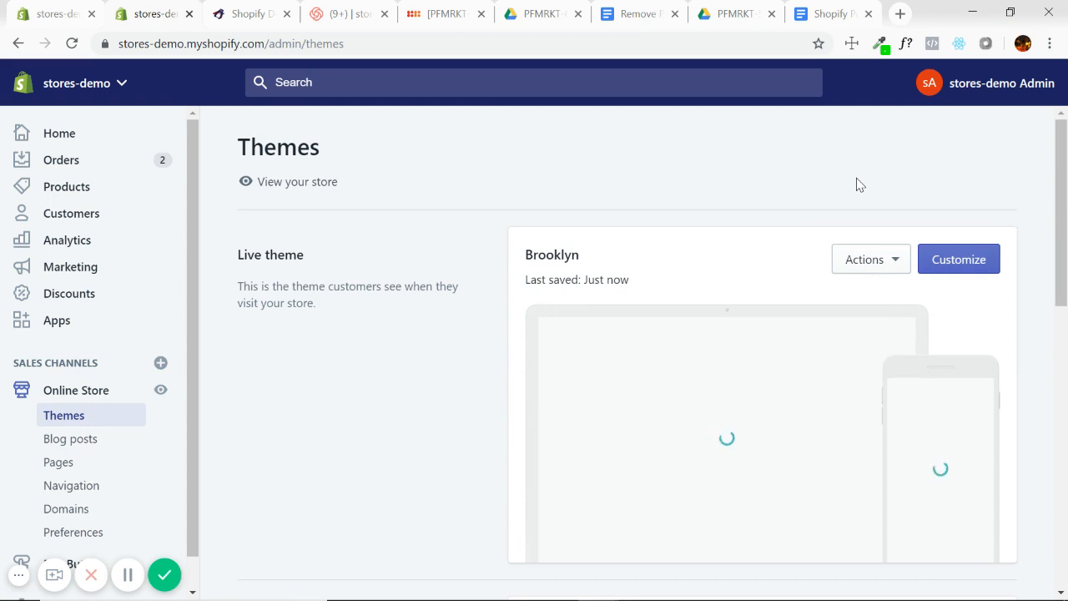
left_click(871, 259)
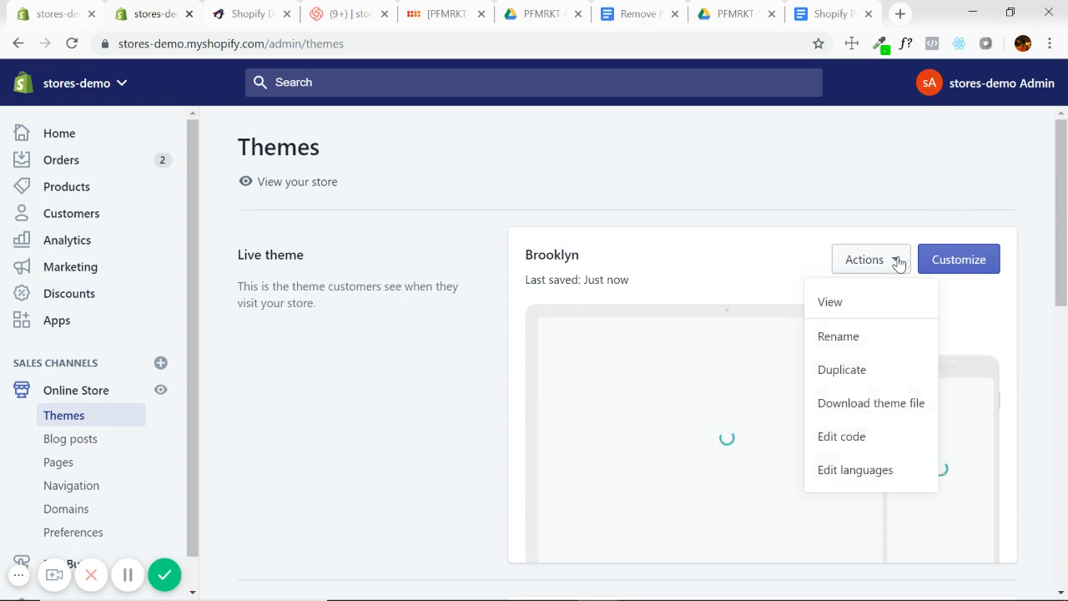
left_click(841, 436)
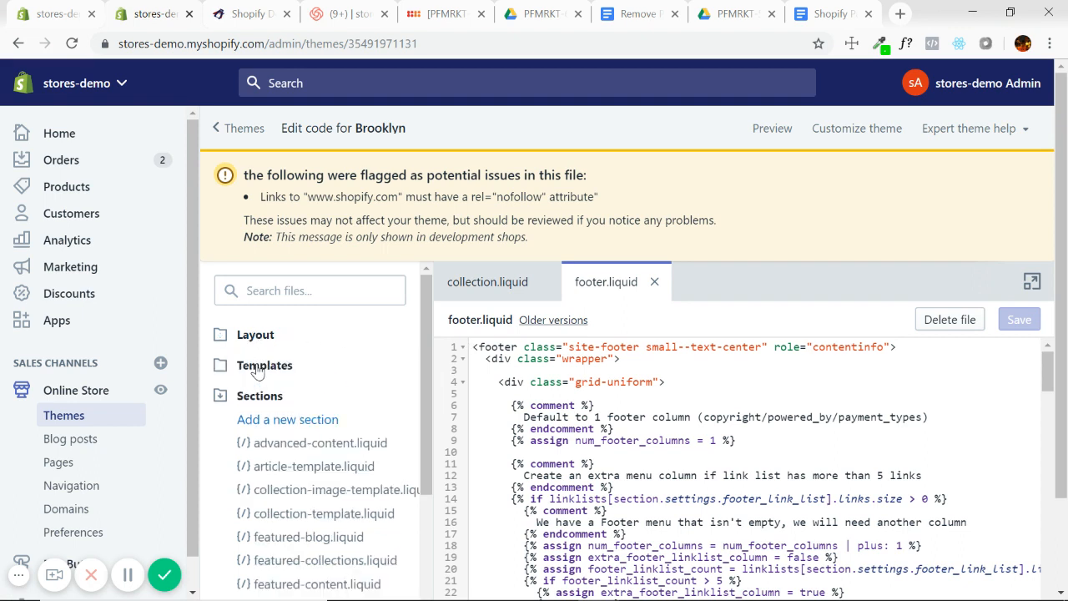
scroll("down", 3)
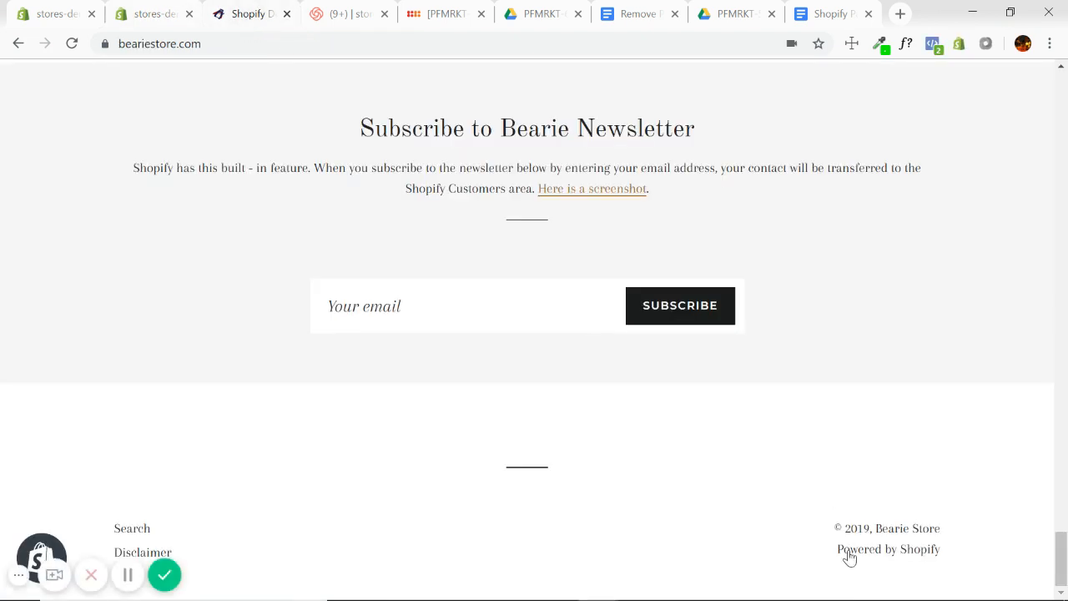
mouse_move(918, 551)
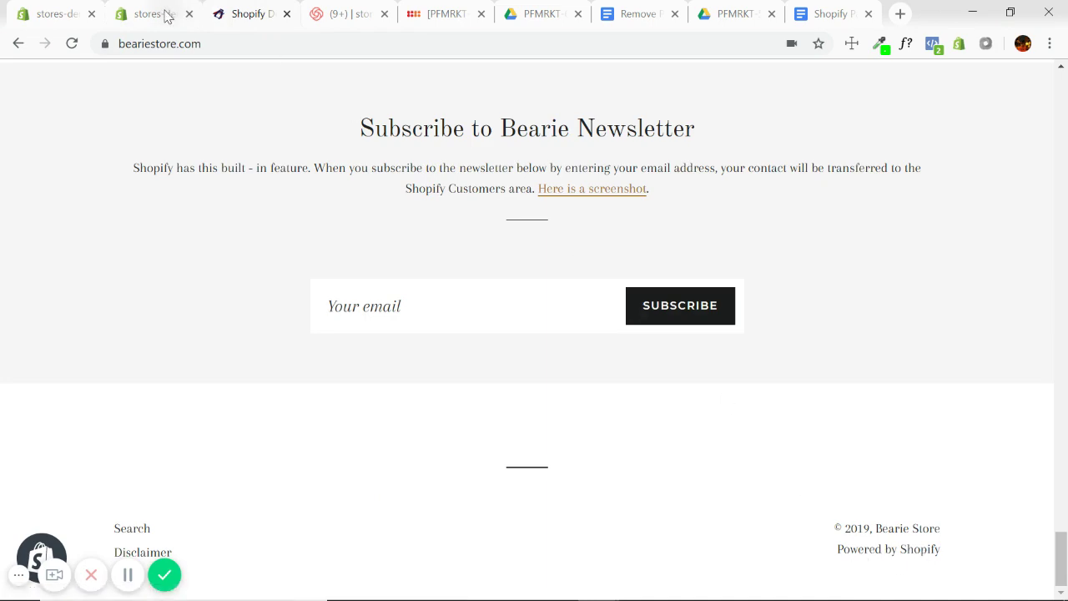
Load footer.liquid from Sections in the code editor with the in-file search box ready
left_click(147, 14)
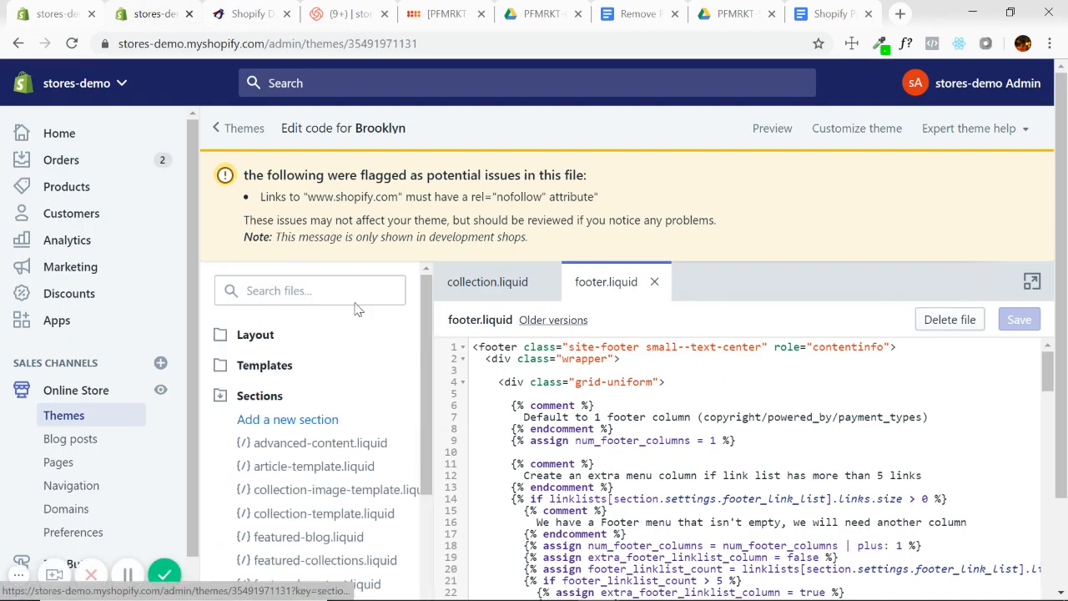
mouse_move(358, 412)
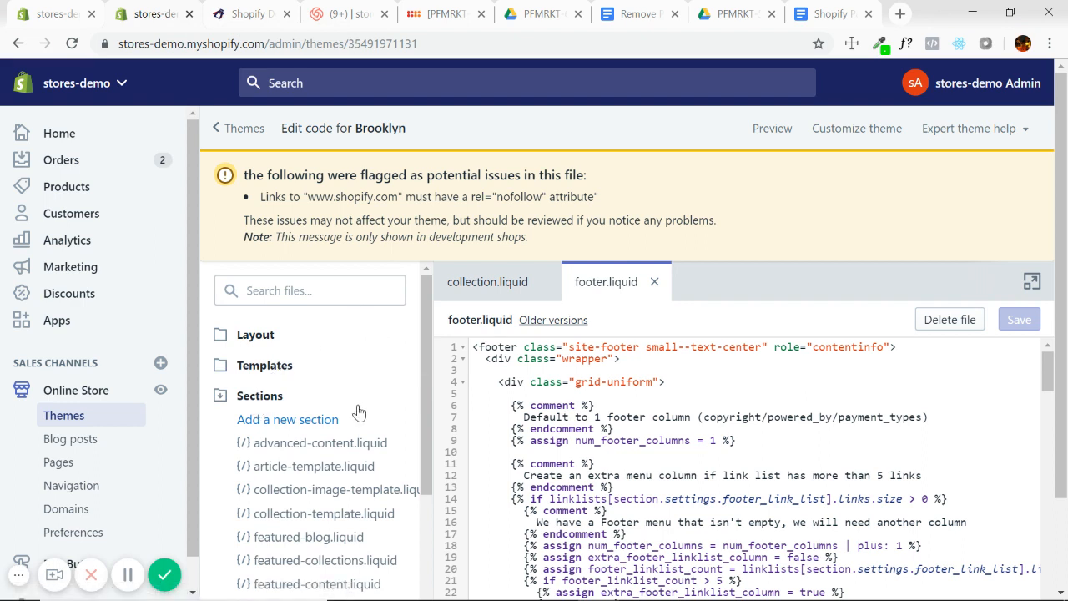
scroll("down", 3)
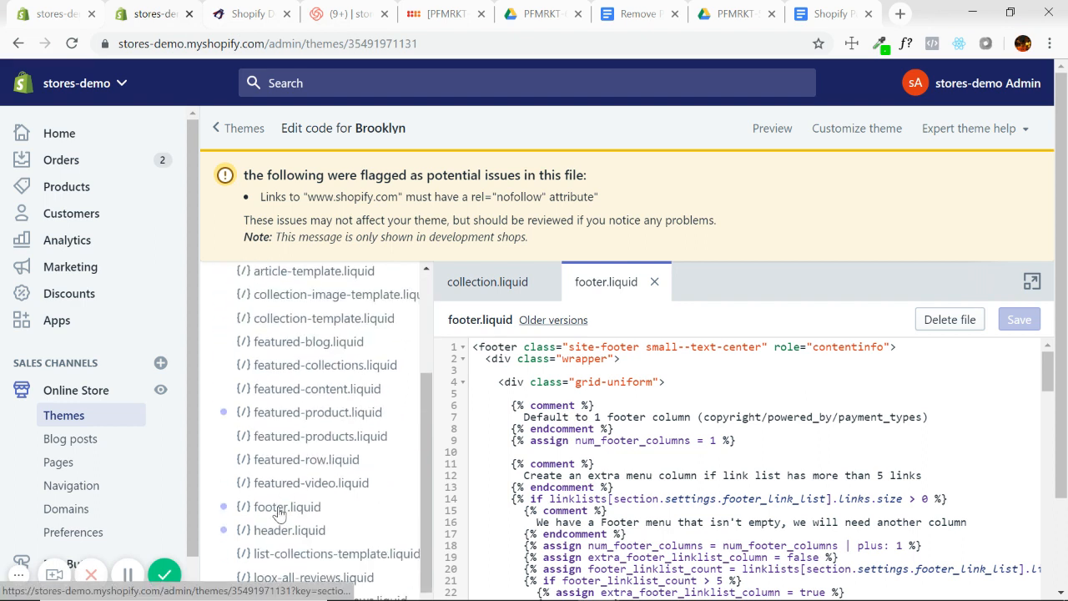
left_click(289, 507)
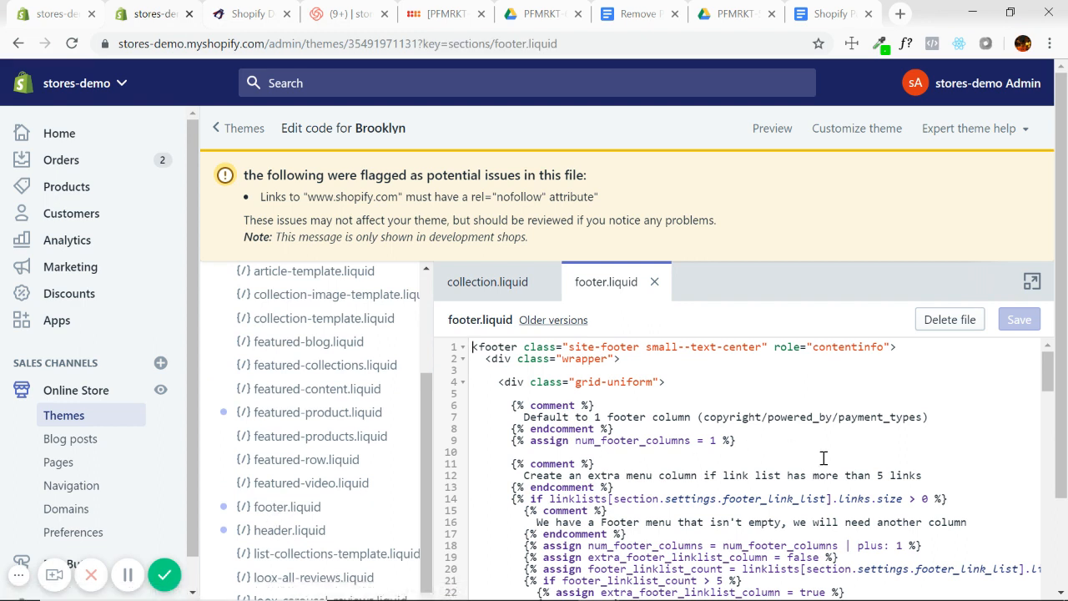
key("ctrl+f")
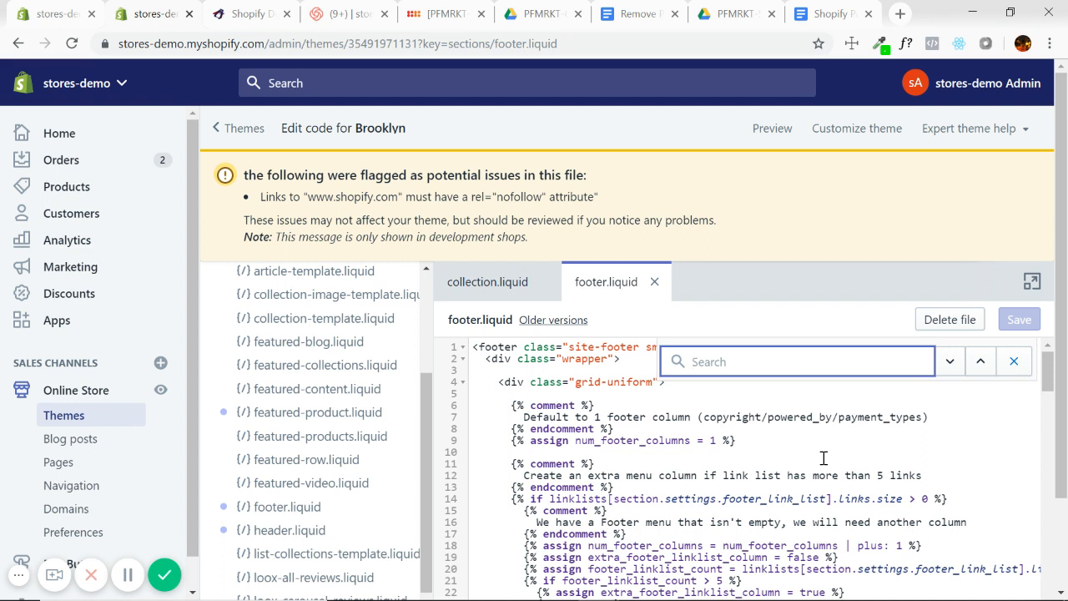
Find and delete the {{ powered_by_link }} tag on line 186, then save footer.liquid
type("{{ powered_by_link }}")
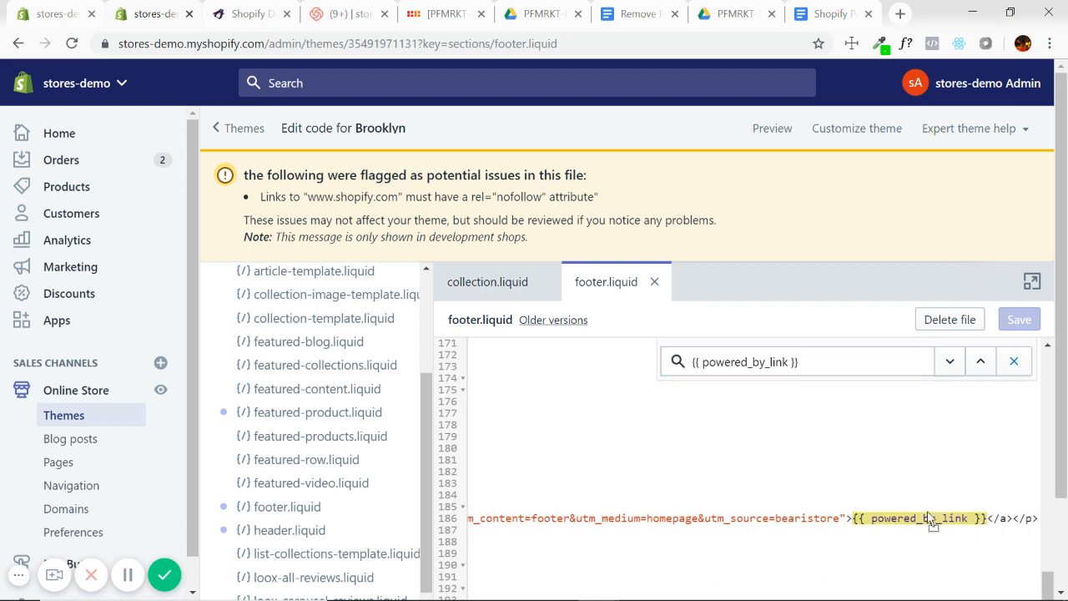
left_click(980, 361)
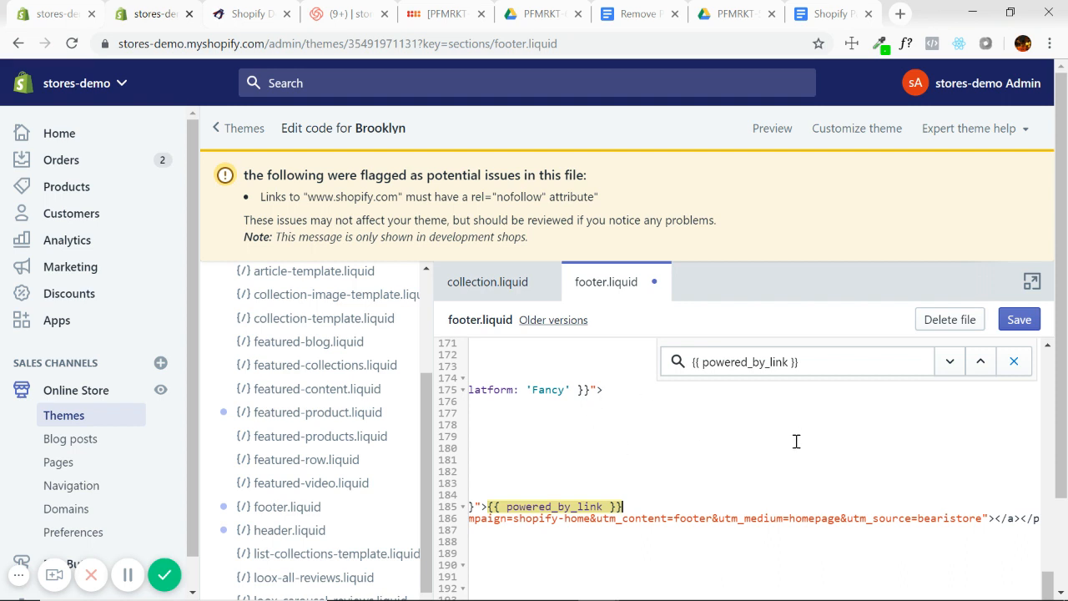
mouse_move(527, 497)
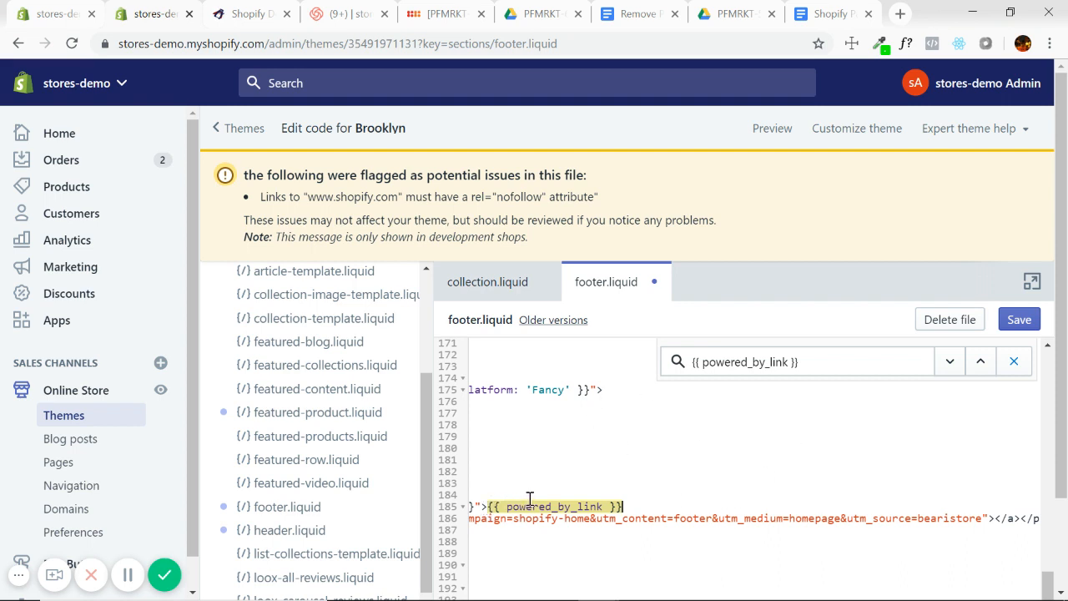
mouse_move(943, 520)
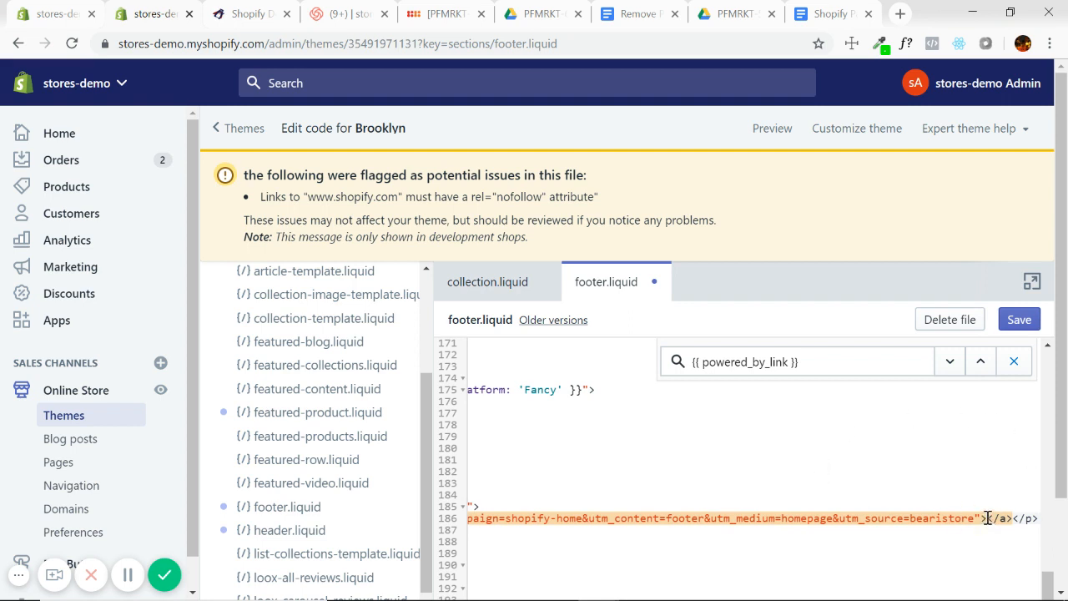
mouse_move(766, 506)
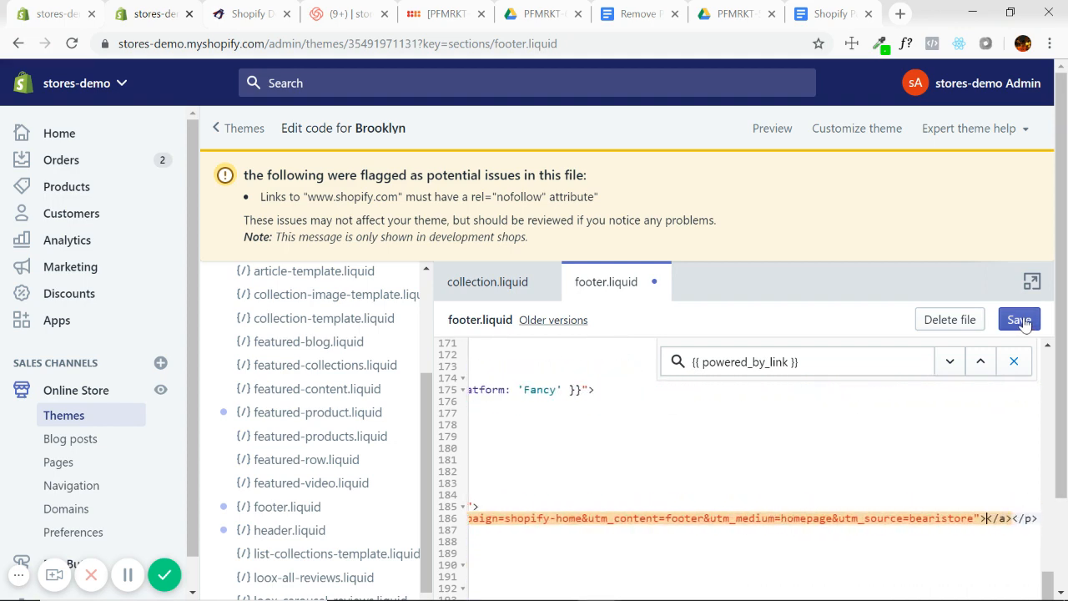
left_click(1018, 319)
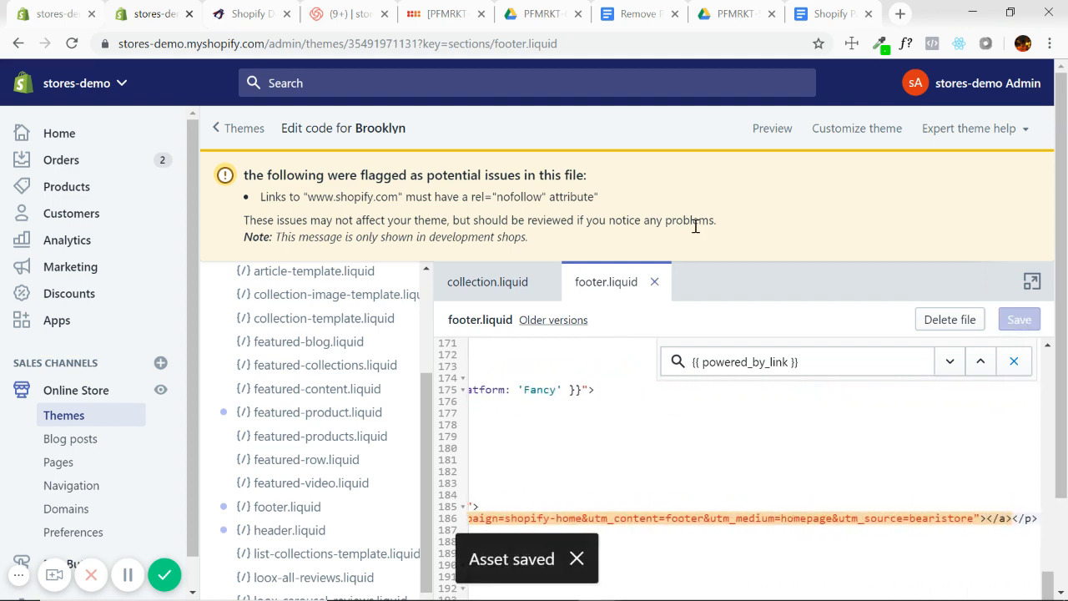
Reload bearriestore.com so the footer shows only the copyright line
left_click(252, 13)
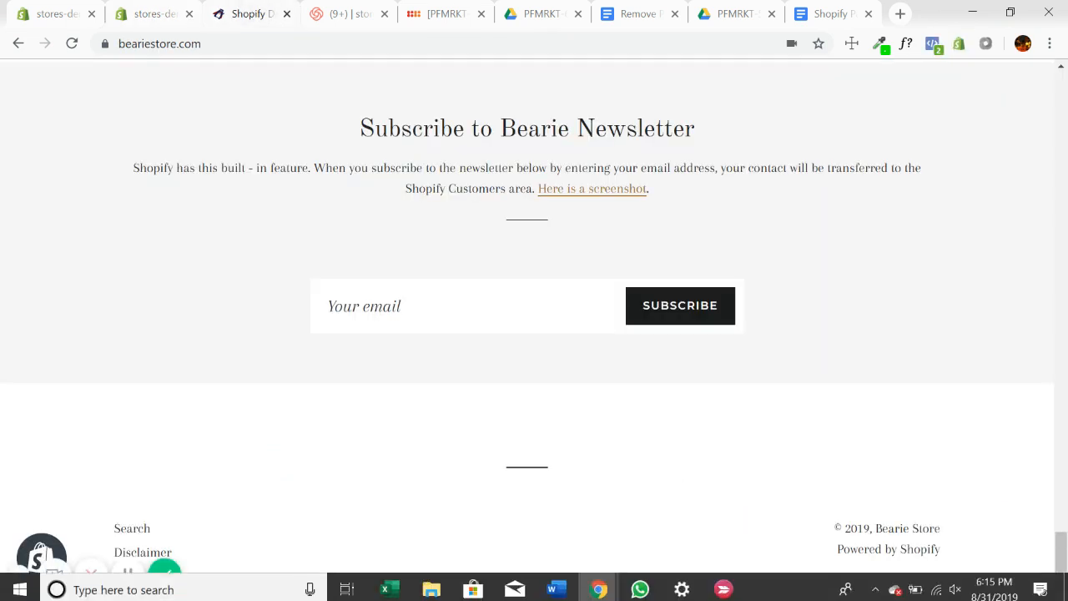
left_click(70, 43)
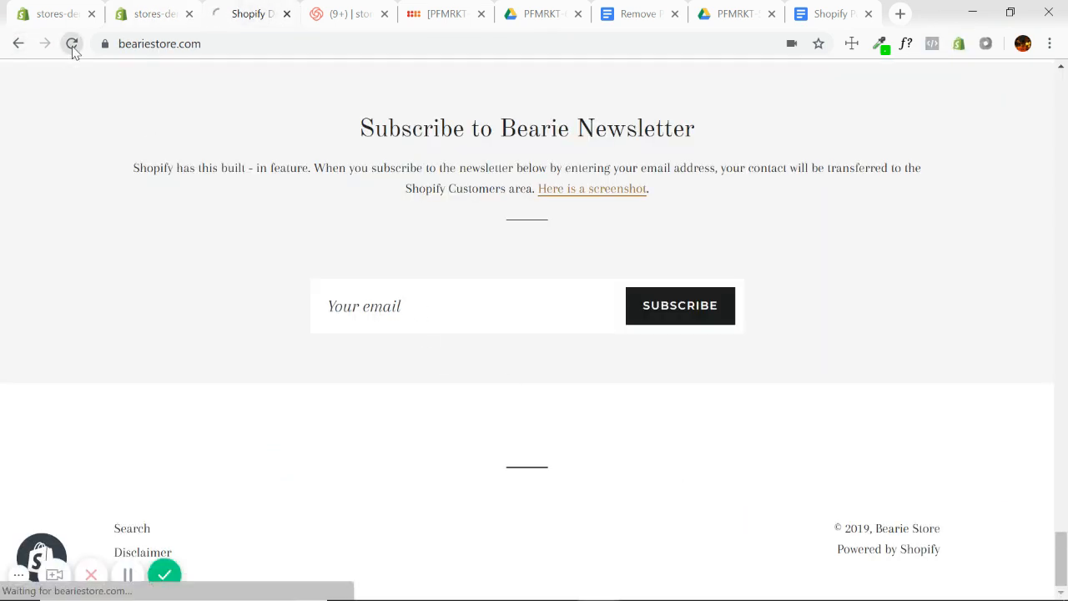
left_click(70, 44)
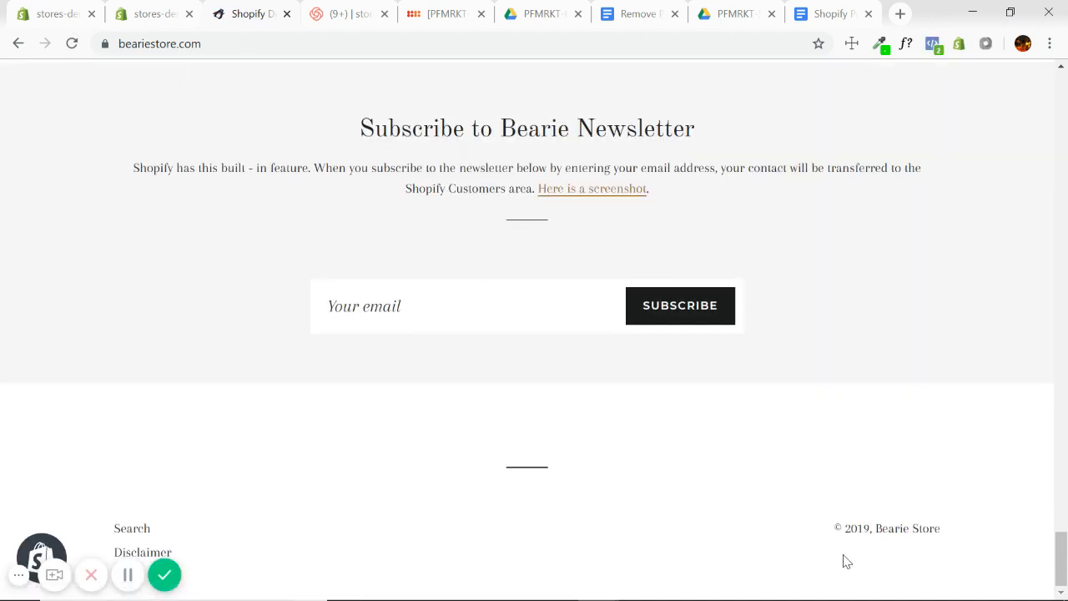
mouse_move(895, 567)
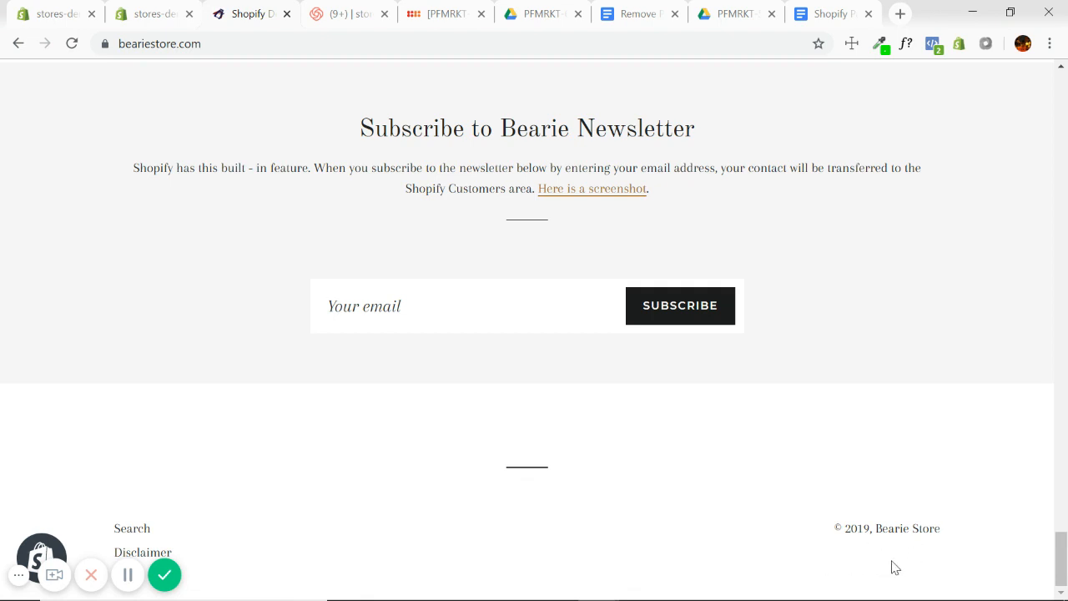
mouse_move(300, 297)
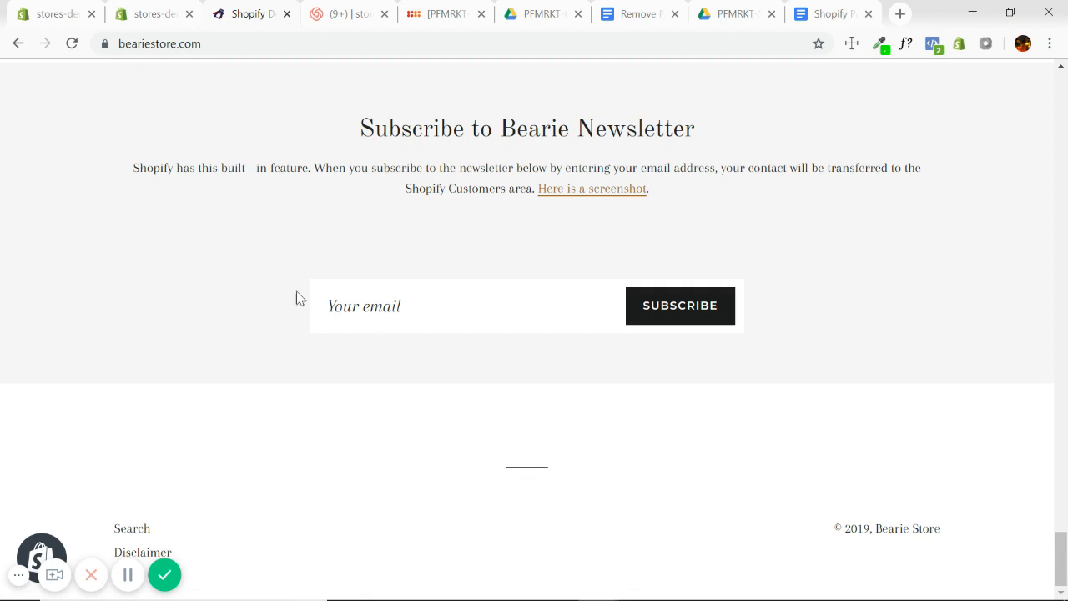
Restore {{ powered_by_link }} on line 186 of footer.liquid and save again
left_click(153, 14)
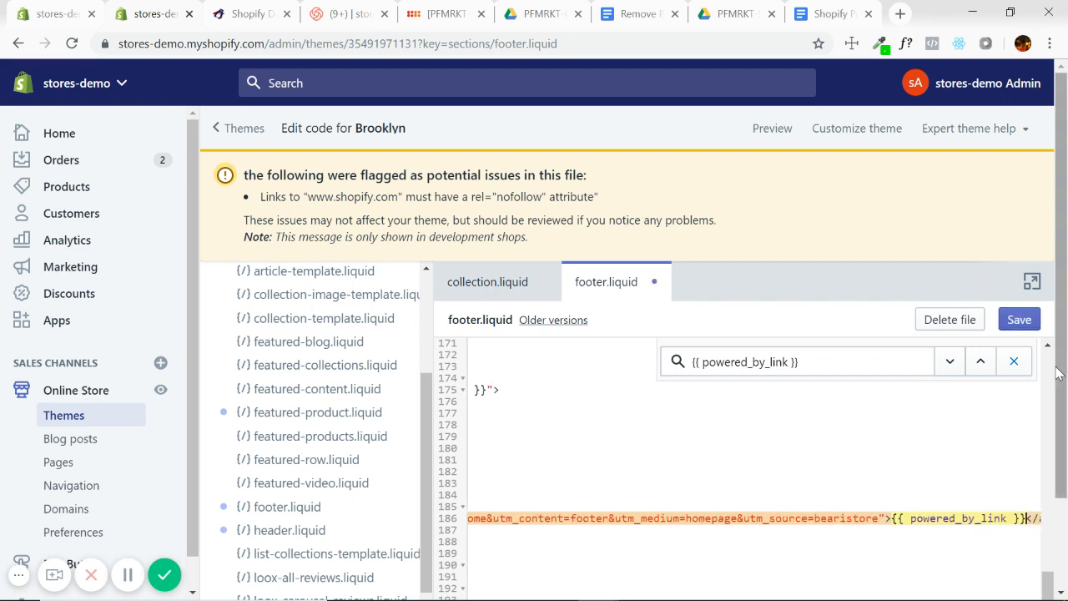
left_click(1018, 319)
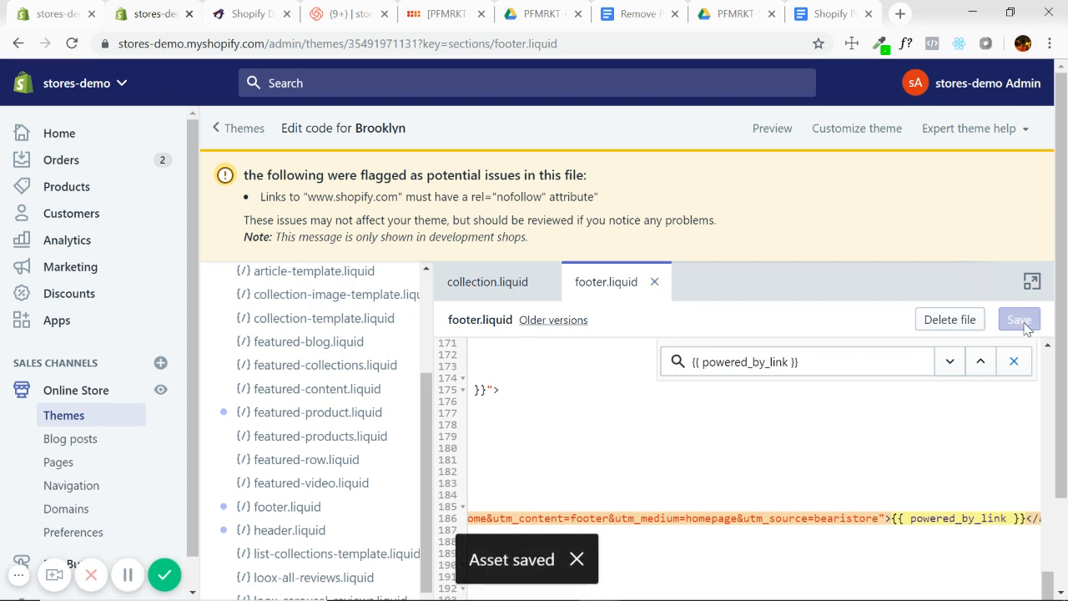
mouse_move(441, 50)
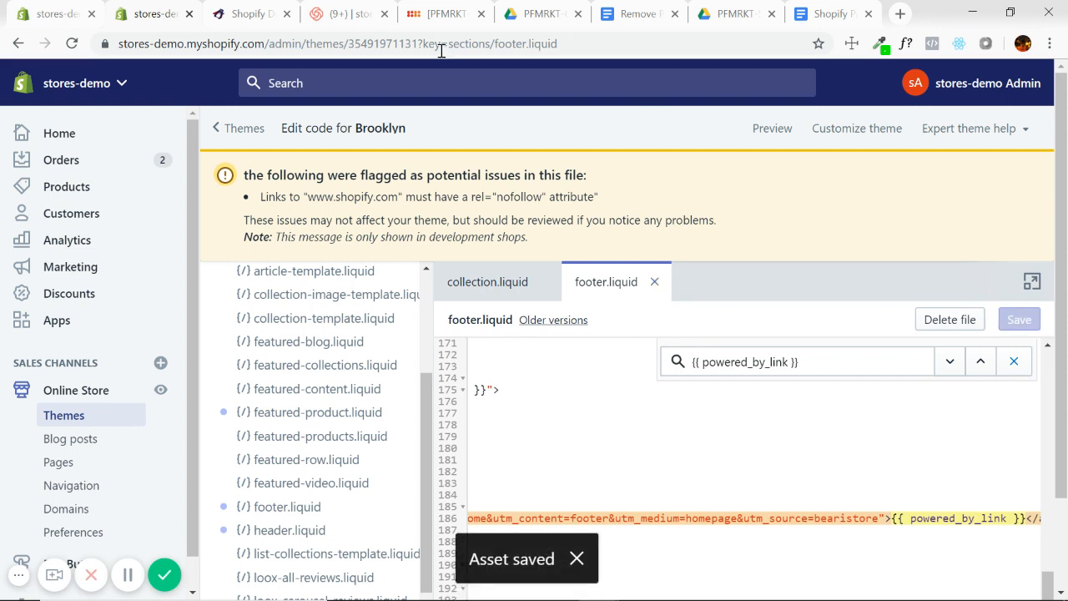
Reload the storefront to confirm 'Powered by Shopify' is back, then return to footer.liquid
left_click(251, 13)
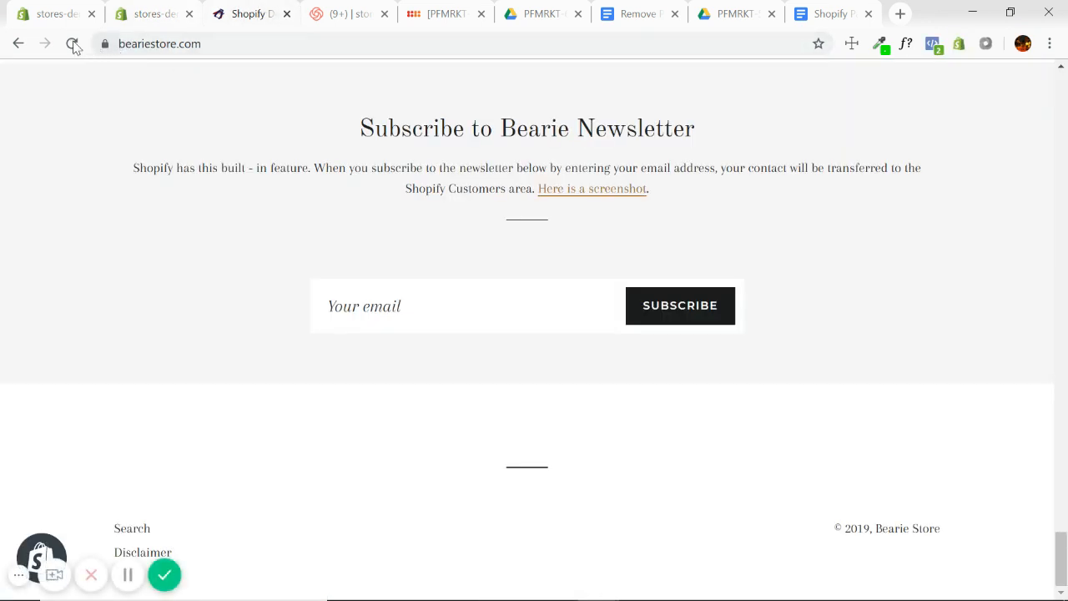
left_click(74, 43)
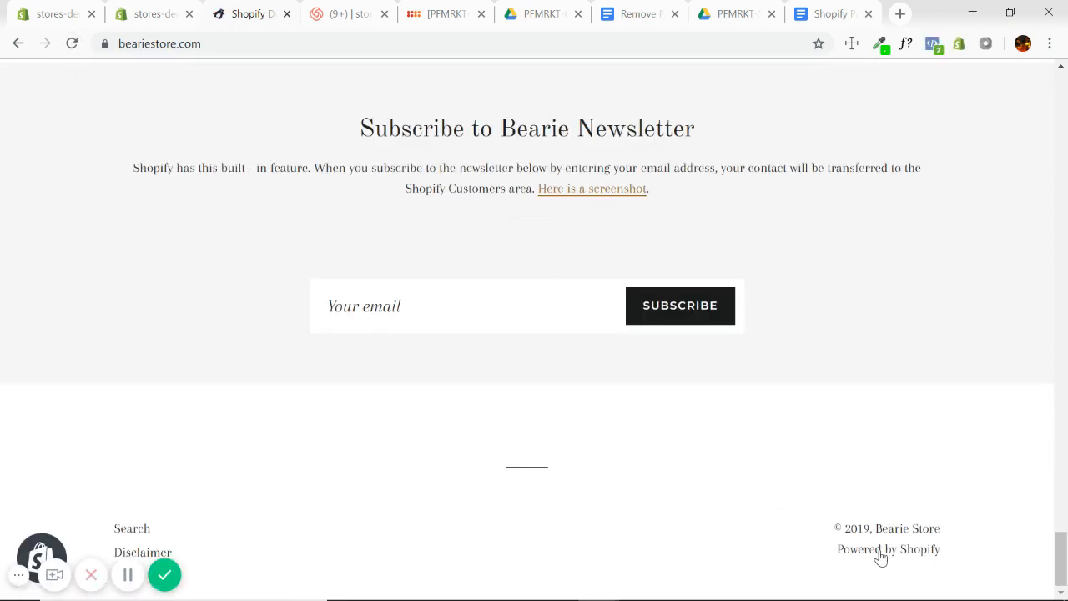
left_click(154, 14)
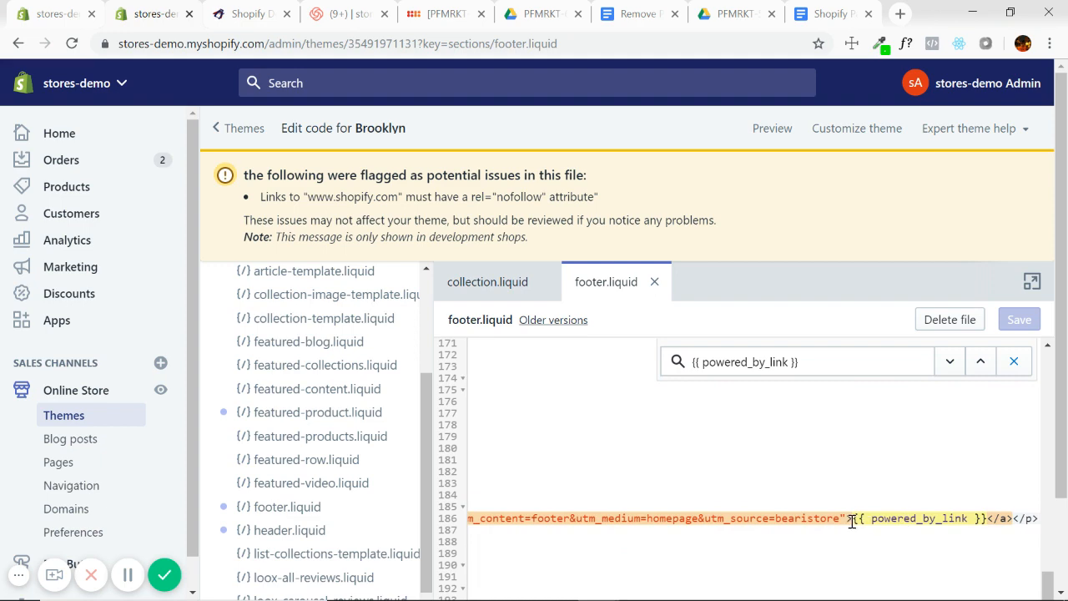
mouse_move(708, 434)
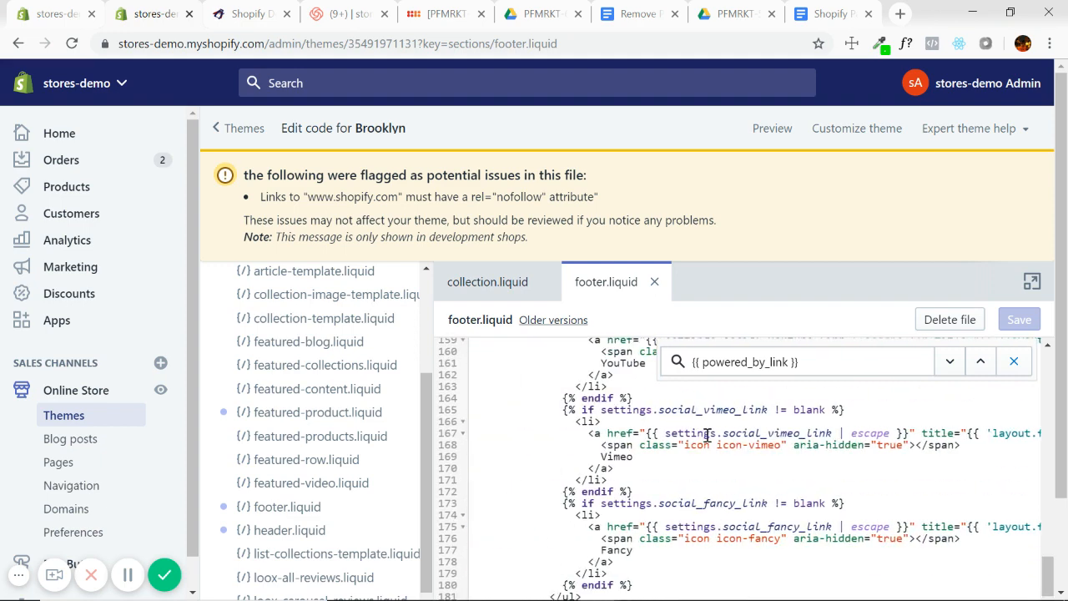
mouse_move(247, 13)
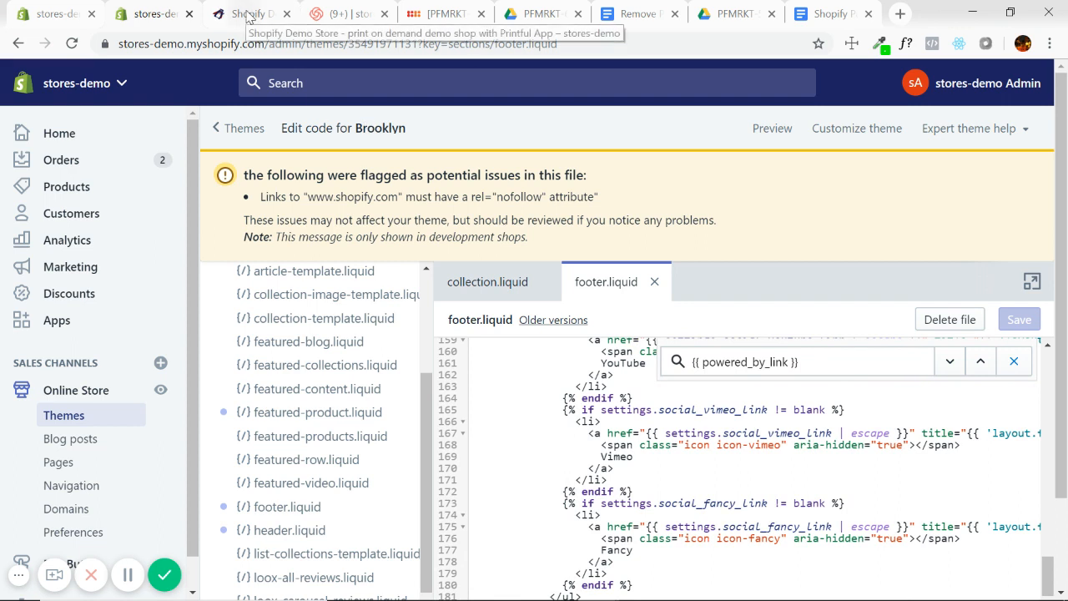
mouse_move(487, 172)
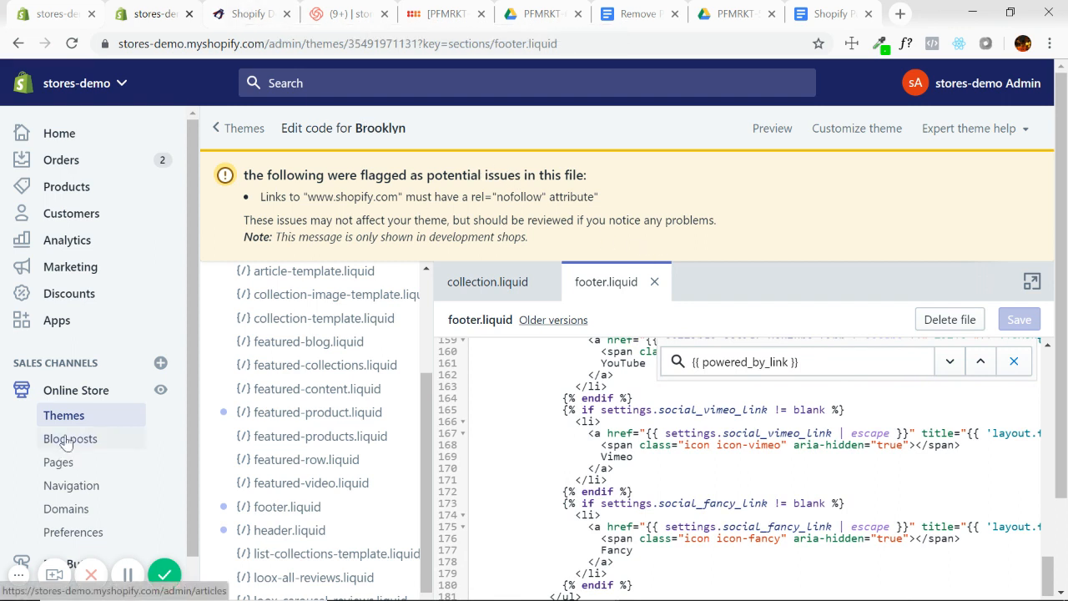
mouse_move(63, 416)
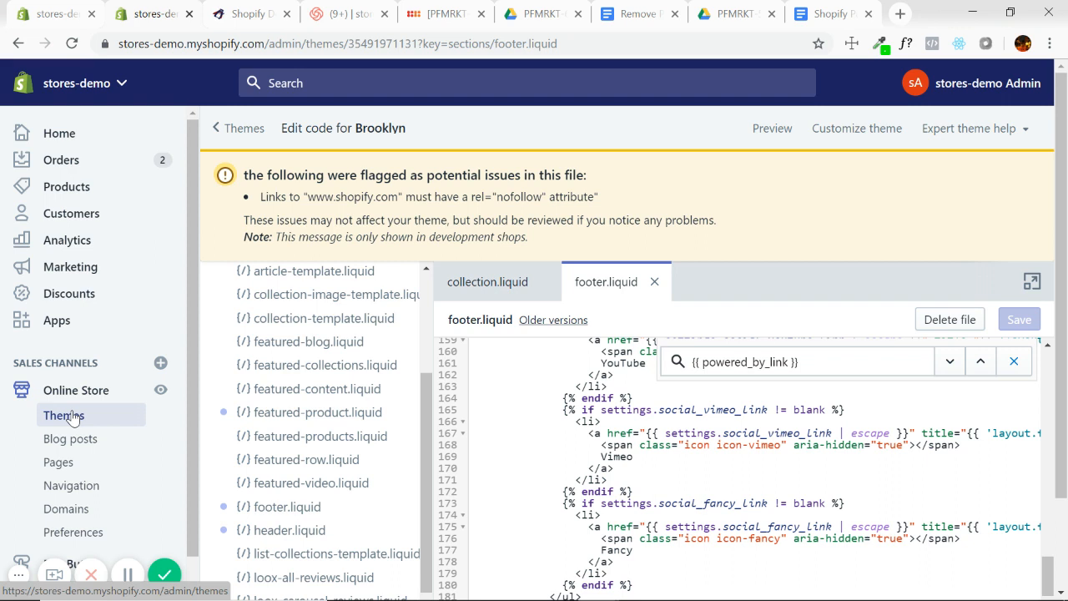
mouse_move(387, 167)
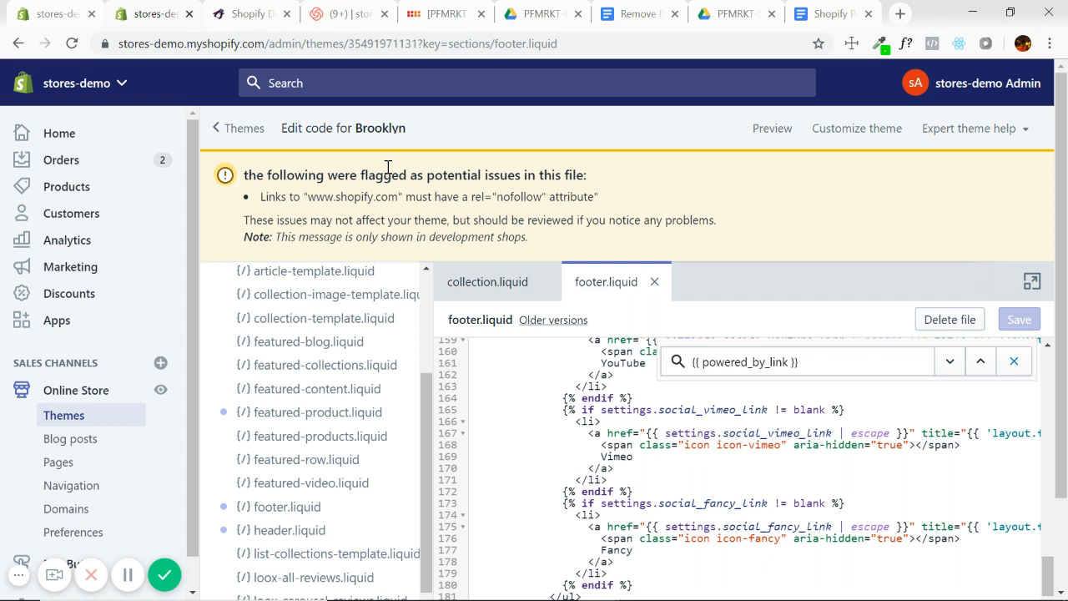
mouse_move(163, 574)
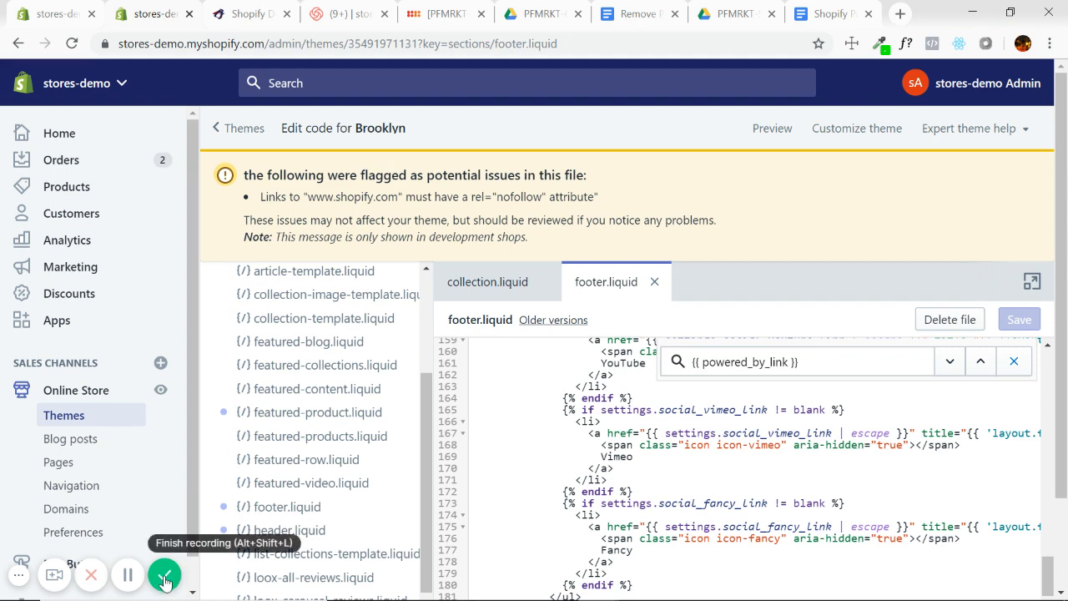